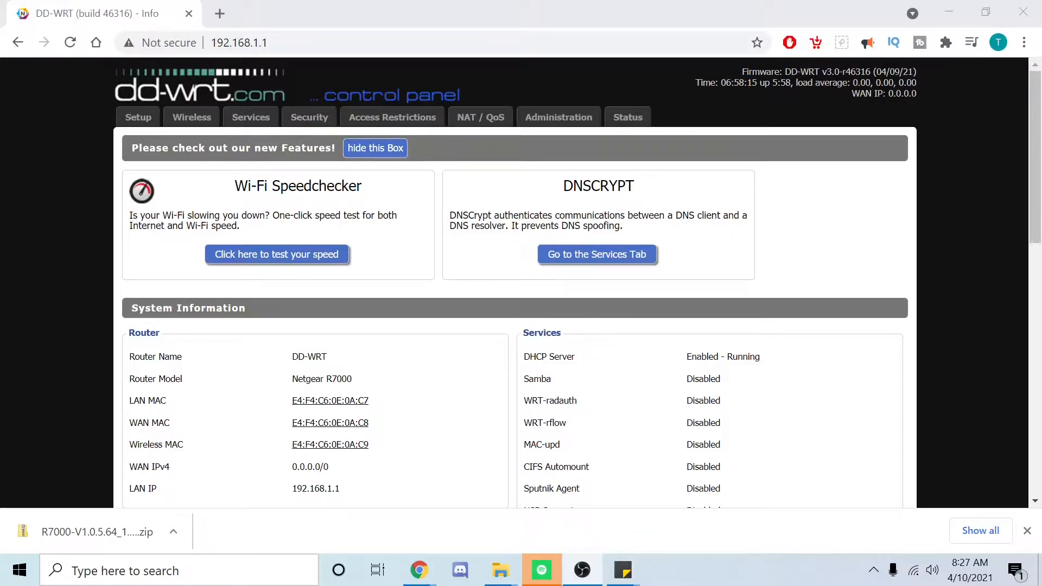
mouse_move(433, 275)
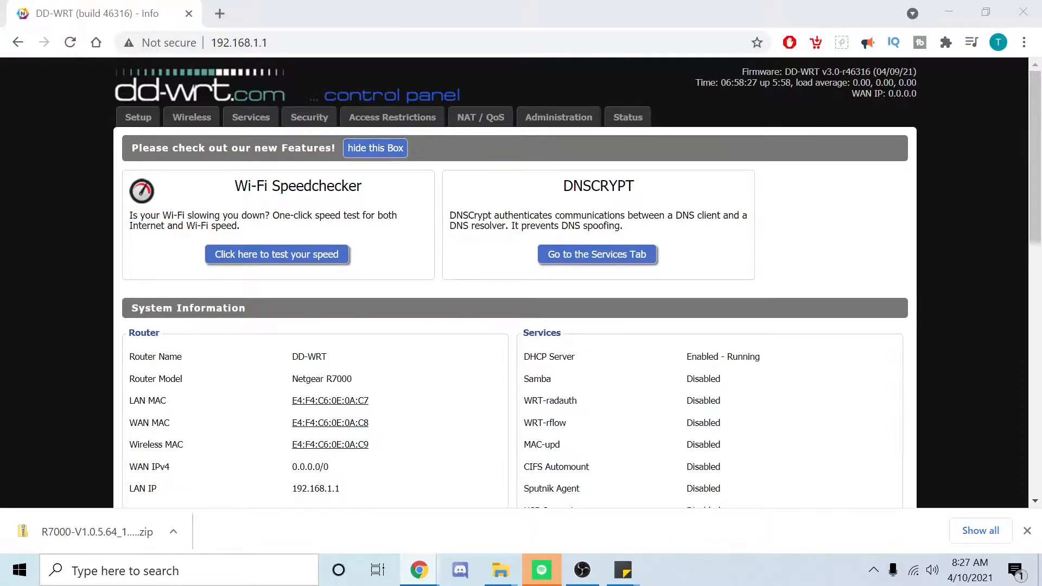
Step: Show the Wireless Basic Settings page with the wl1 5 GHz interface options in view
left_click(191, 117)
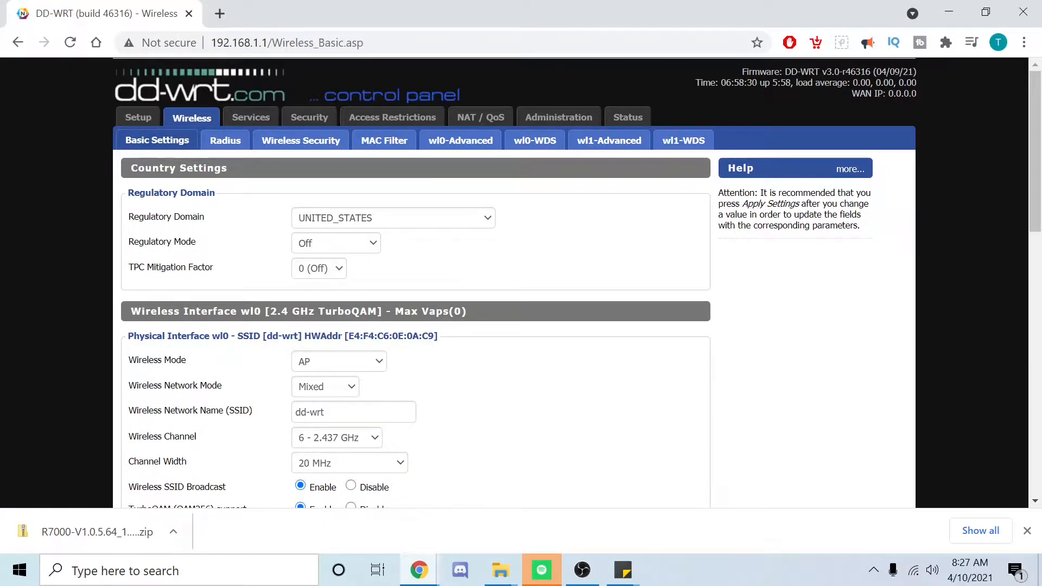
scroll("down", 3)
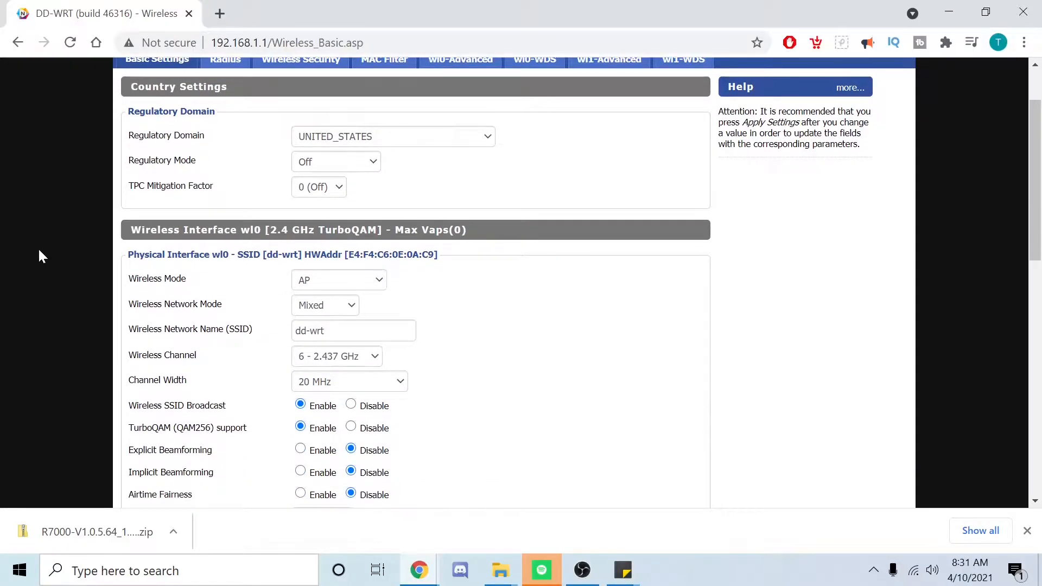
scroll("down", 3)
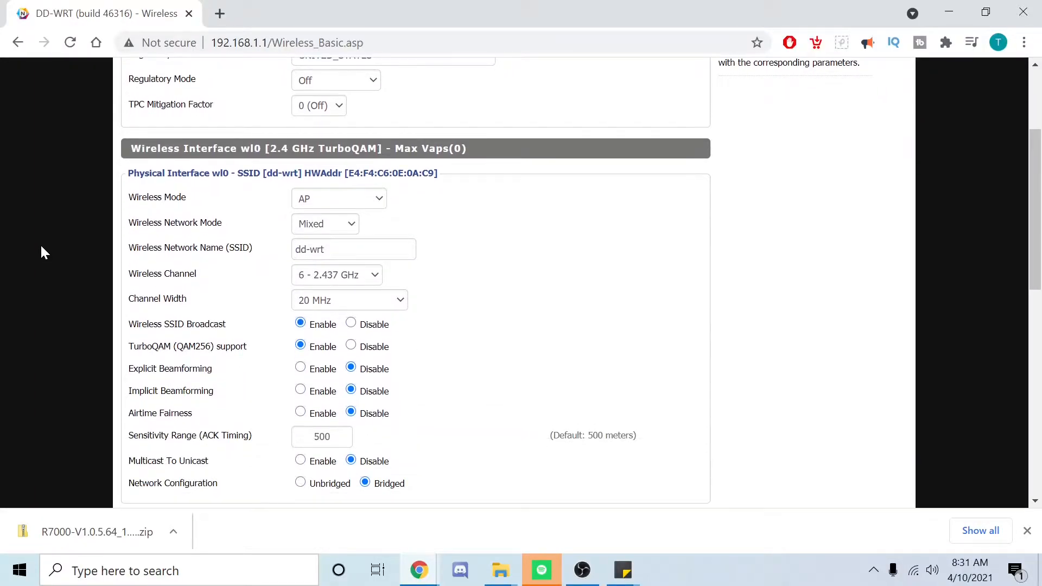
scroll("down", 3)
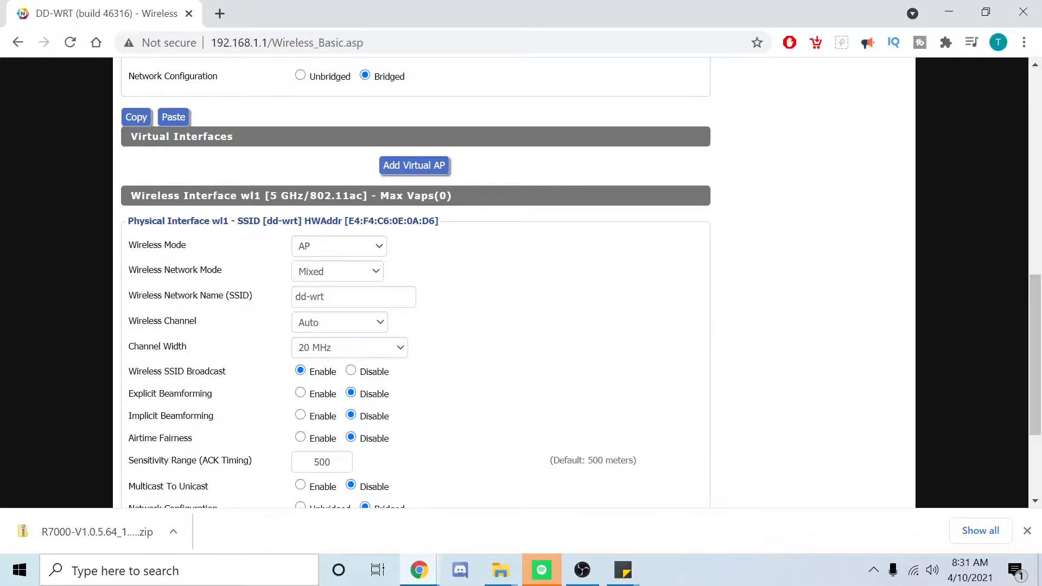
Step: Set the wl1 5 GHz radio to Repeater Bridge mode with SSID Yavin IV
left_click(339, 247)
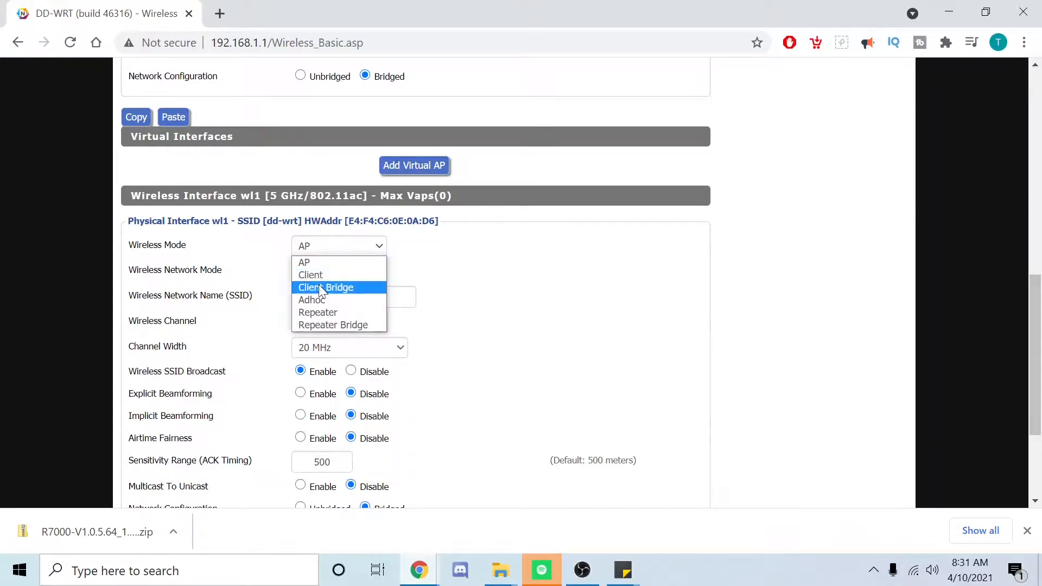
left_click(332, 324)
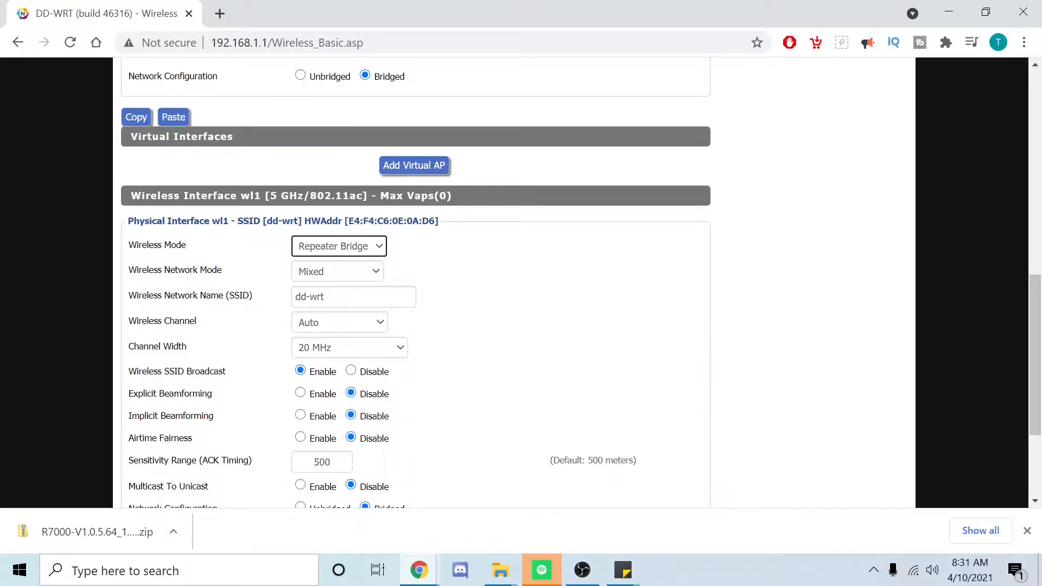
triple_click(353, 296)
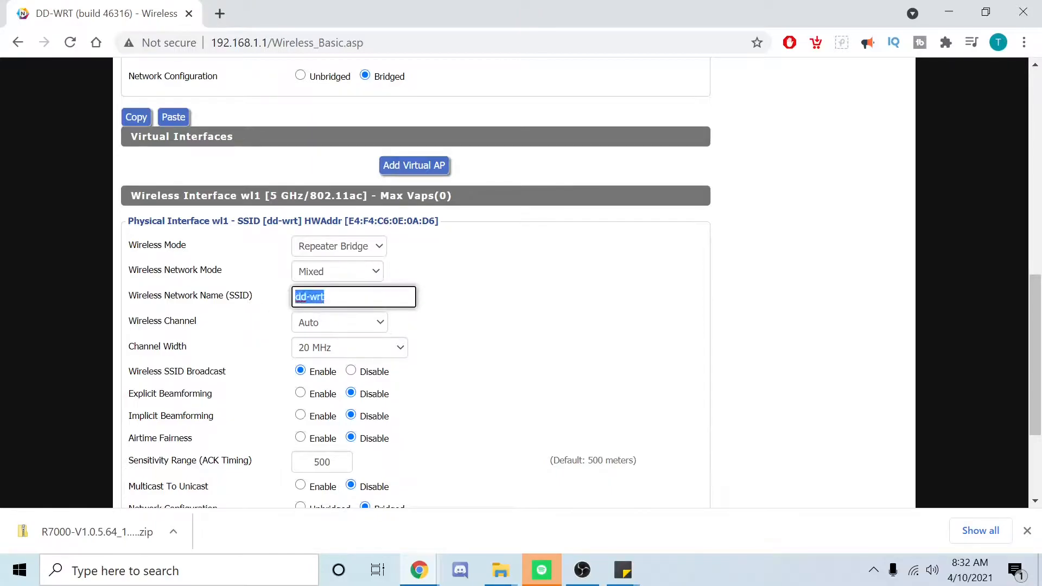
type("Yavin I")
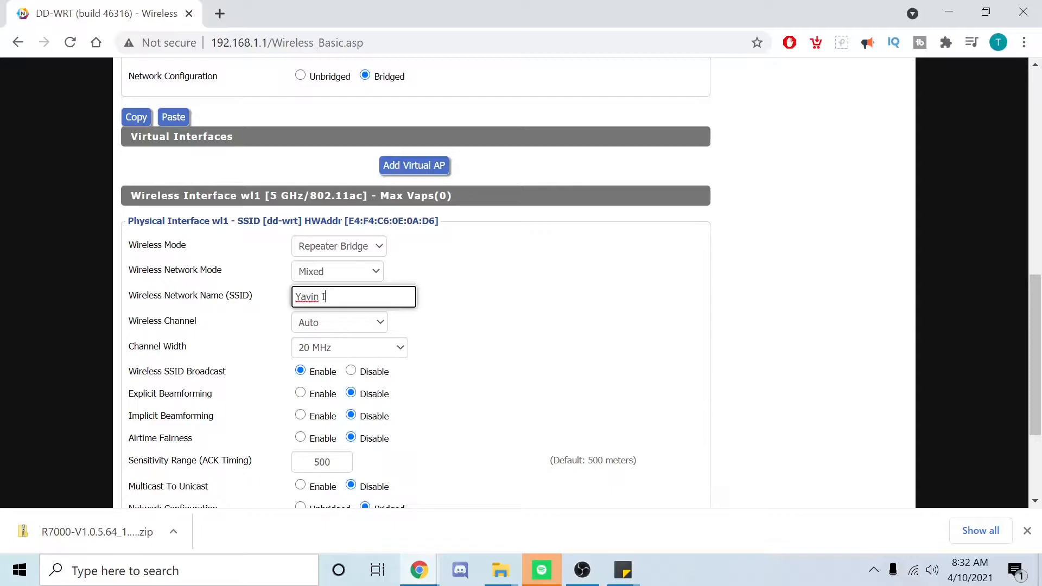
type("V")
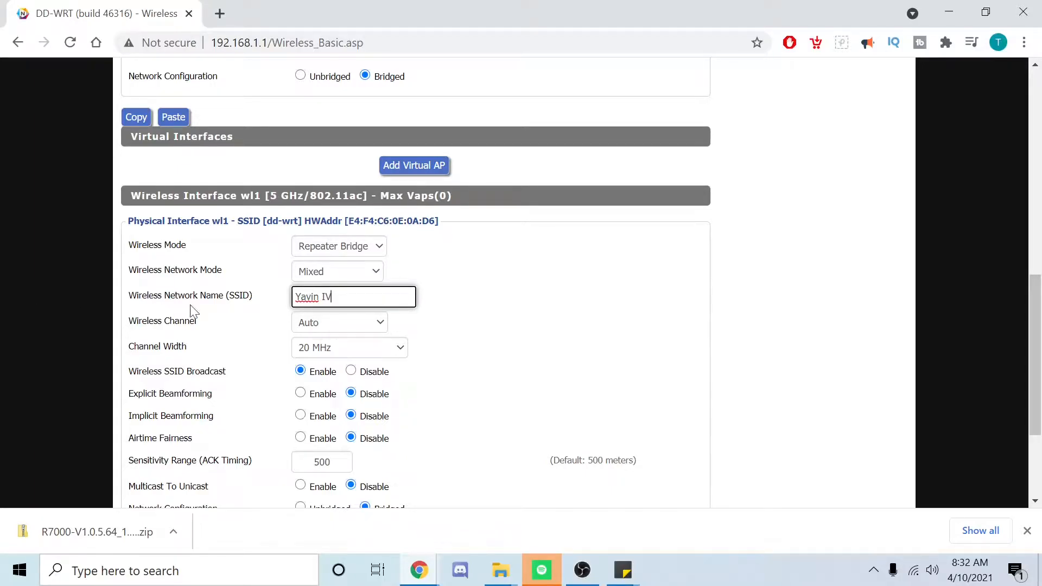
Step: Set the wl1 Sensitivity Range to 0 and save the 5 GHz settings
left_click(339, 322)
type("0")
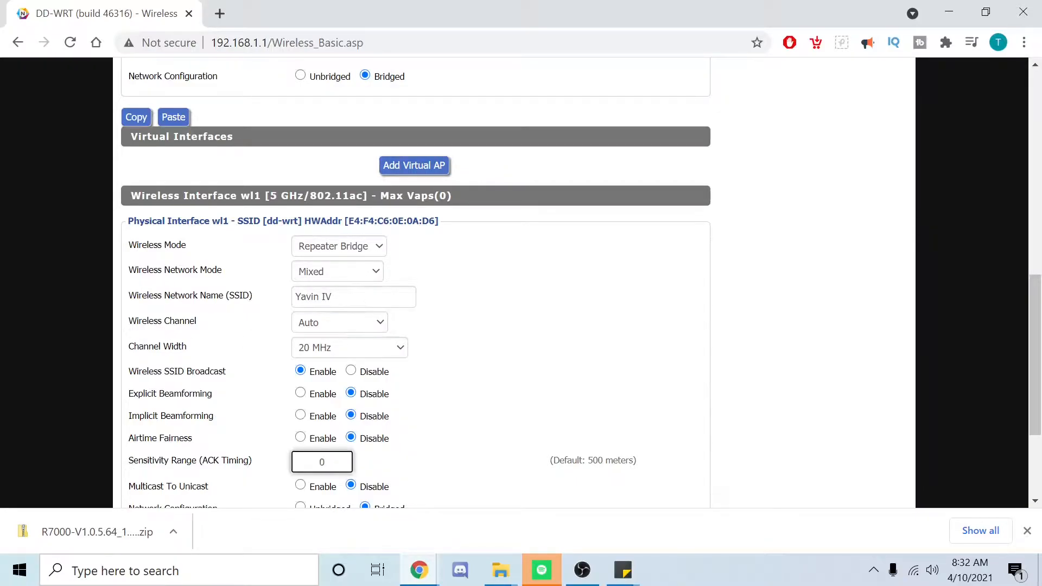
scroll("down", 3)
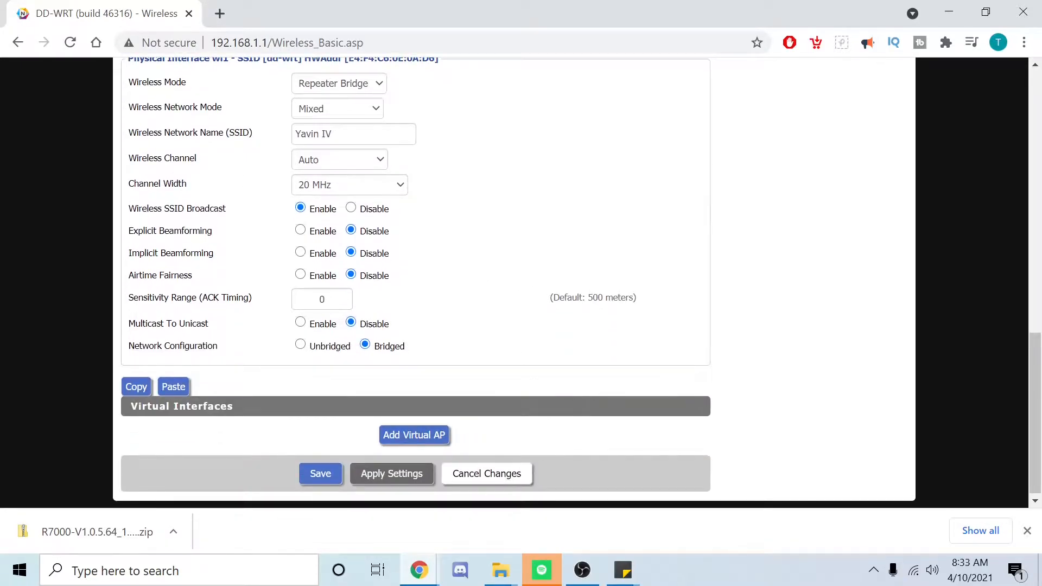
left_click(321, 473)
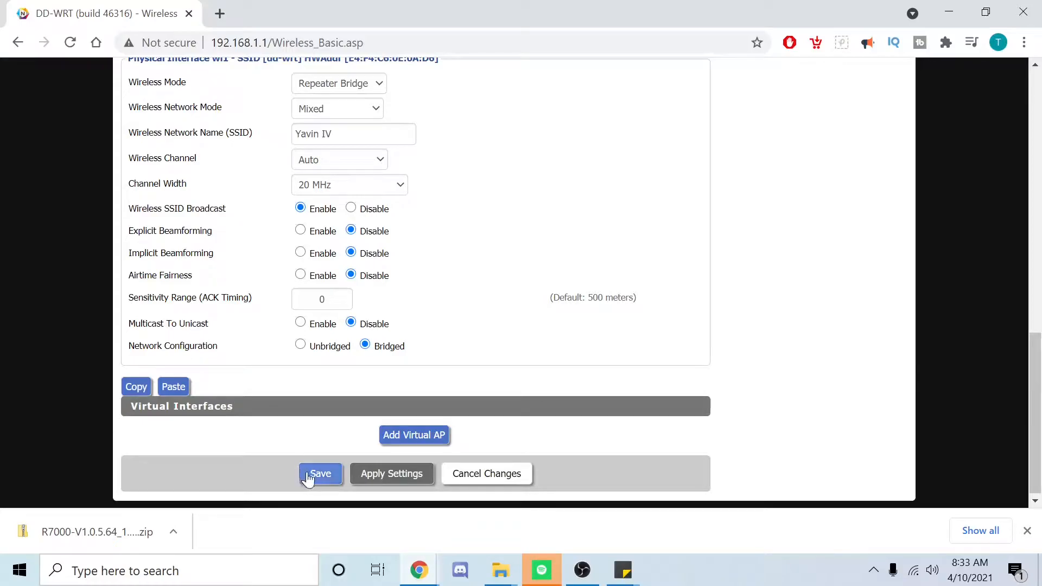
mouse_move(321, 473)
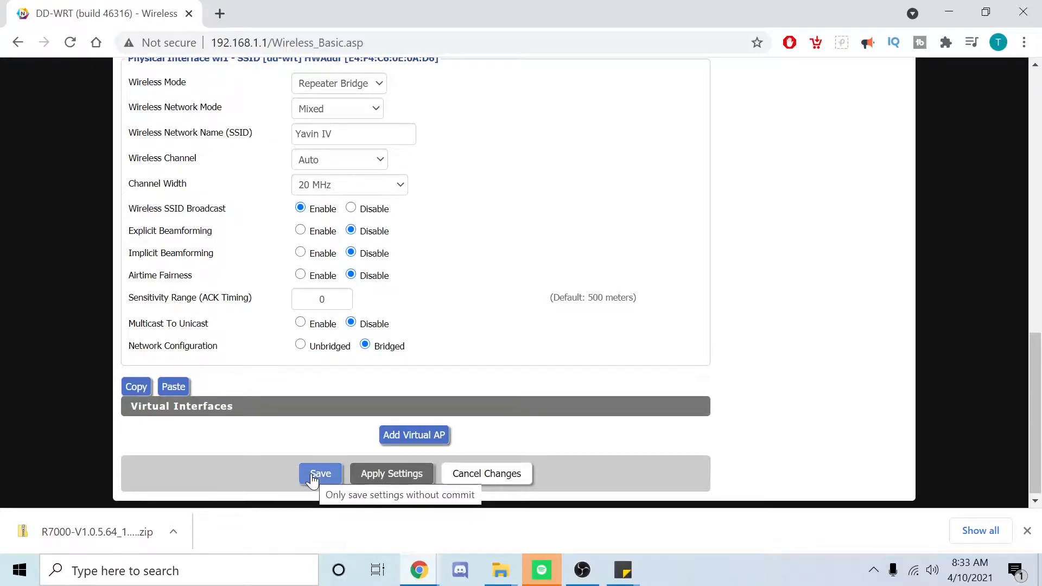
left_click(320, 473)
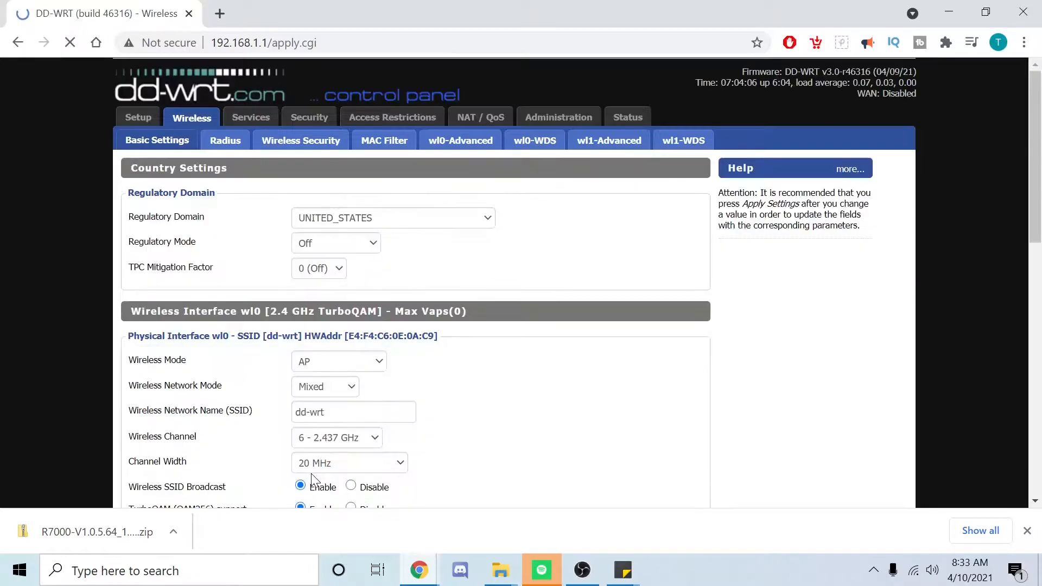
Step: Keep wl0 2.4 GHz in AP mode, set its SSID to Yavin IV and save
scroll("down", 3)
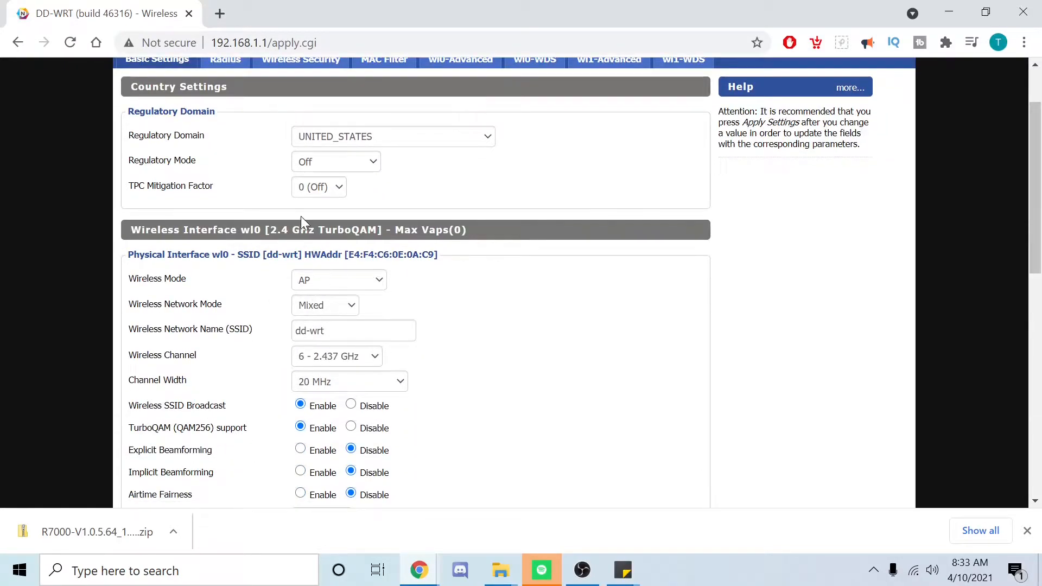
left_click(339, 279)
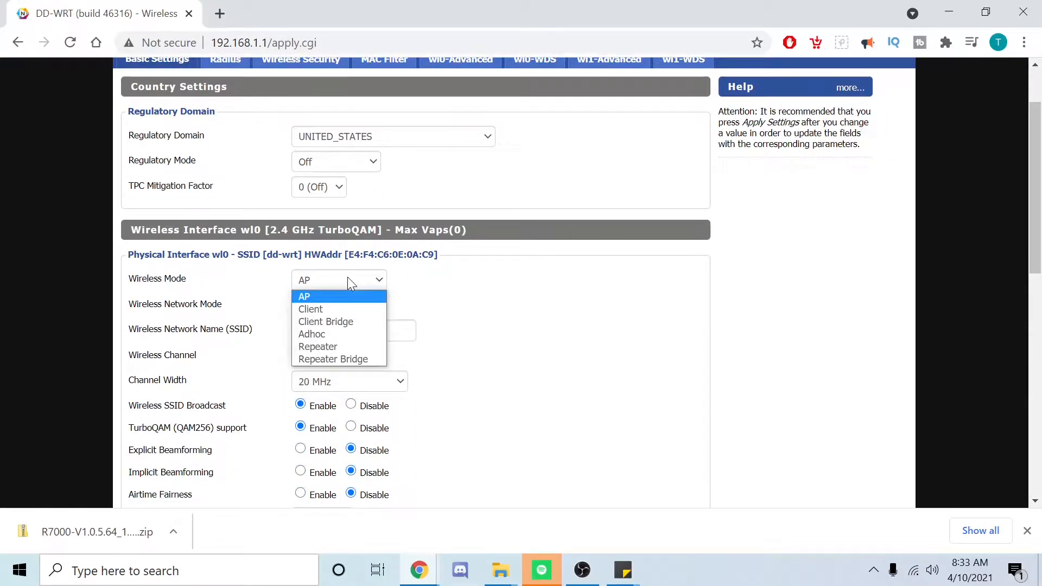
left_click(304, 296)
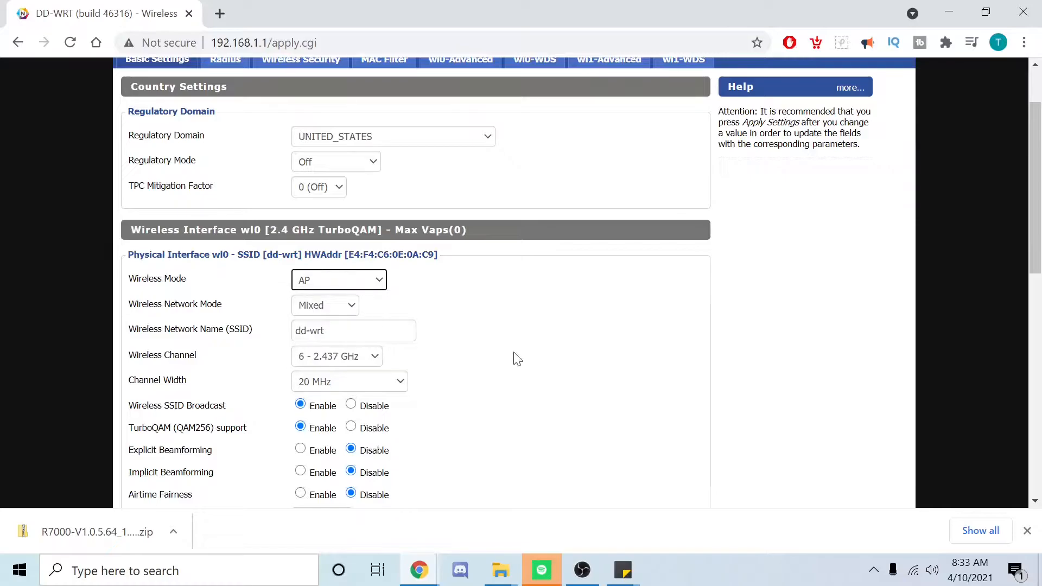
scroll("down", 3)
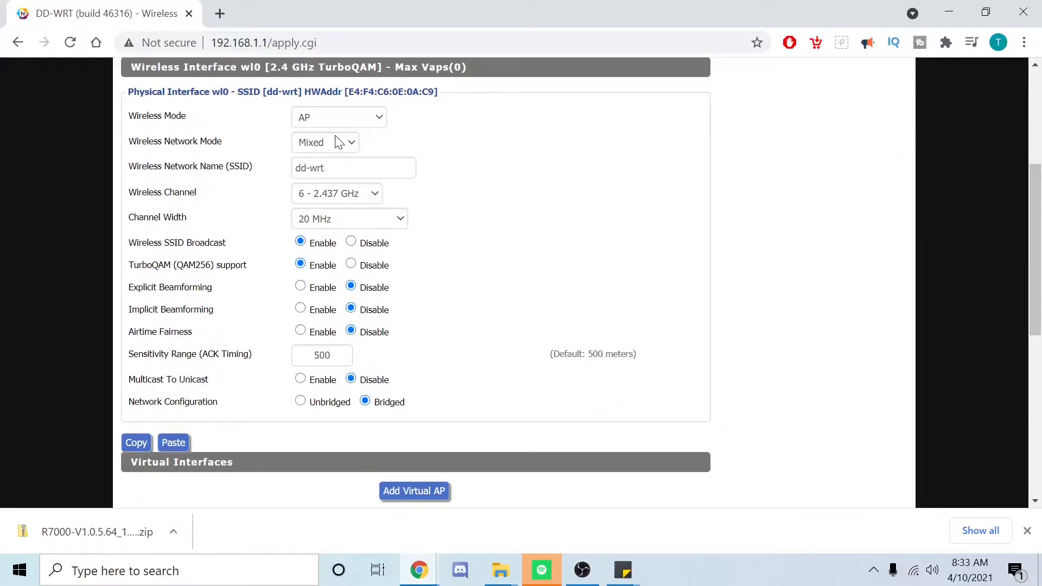
left_click(353, 167)
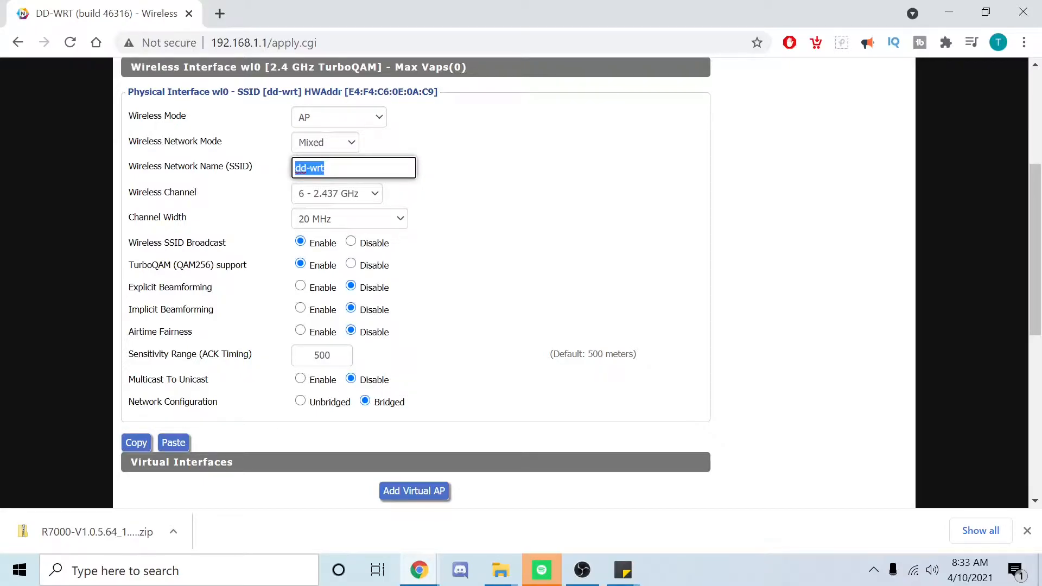
type("Yavin IV")
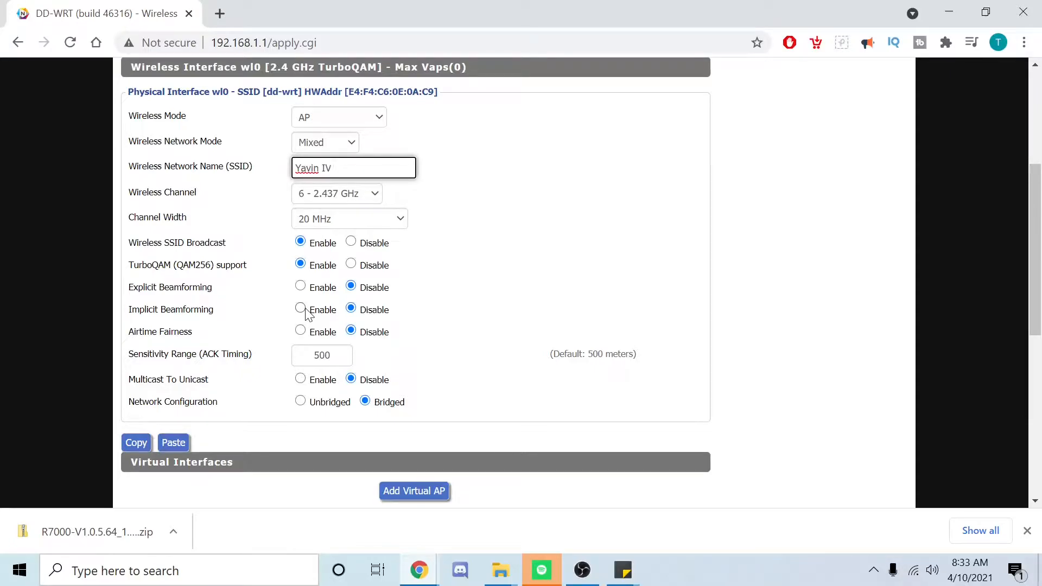
scroll("down", 3)
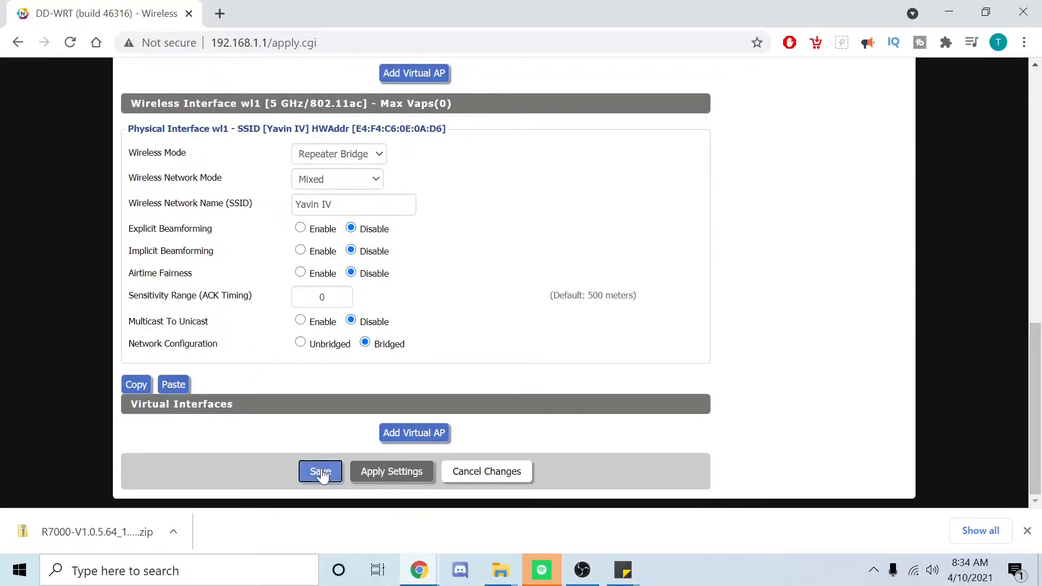
left_click(320, 471)
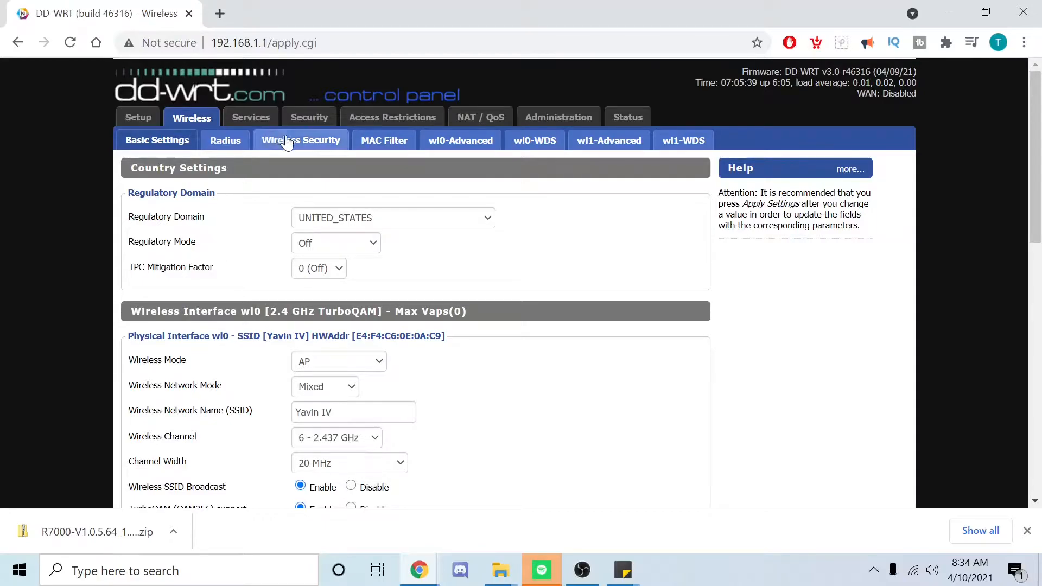
Step: Set wl0 and wl1 to WPA2-PSK with CCMP-128 (AES) and the shared key, then apply
left_click(301, 140)
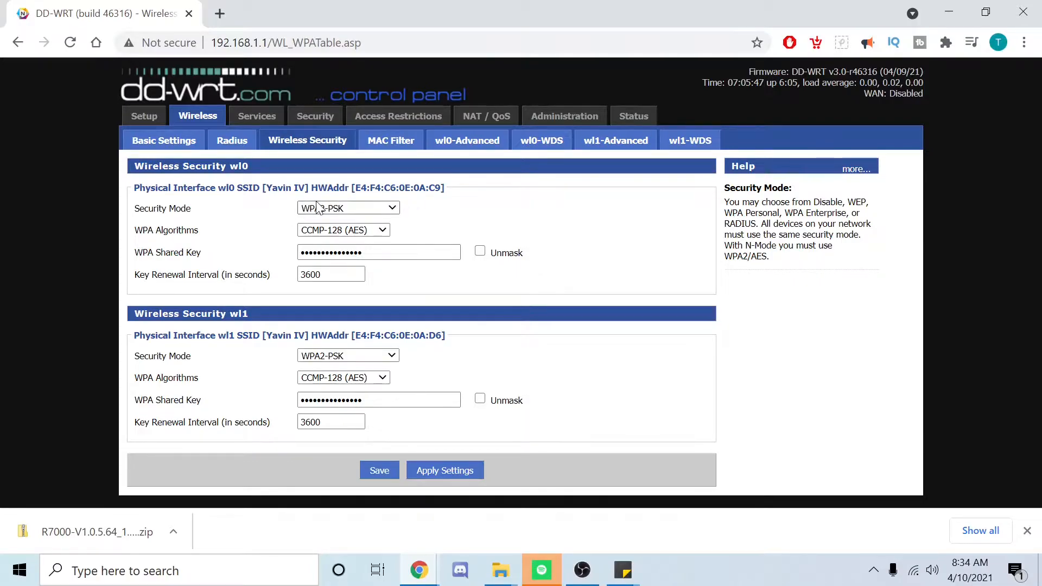
left_click(347, 209)
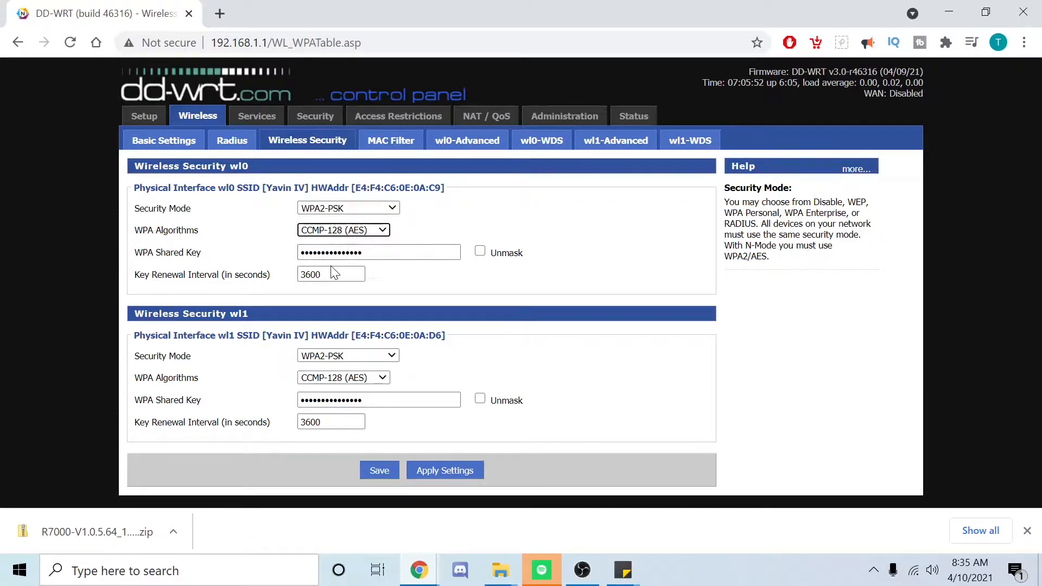
left_click(378, 251)
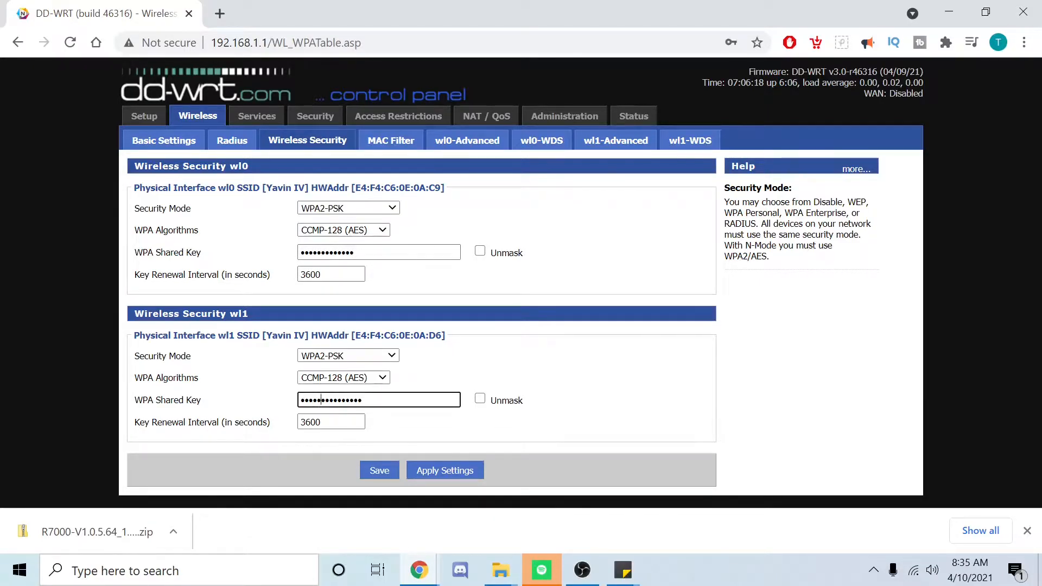
triple_click(377, 399)
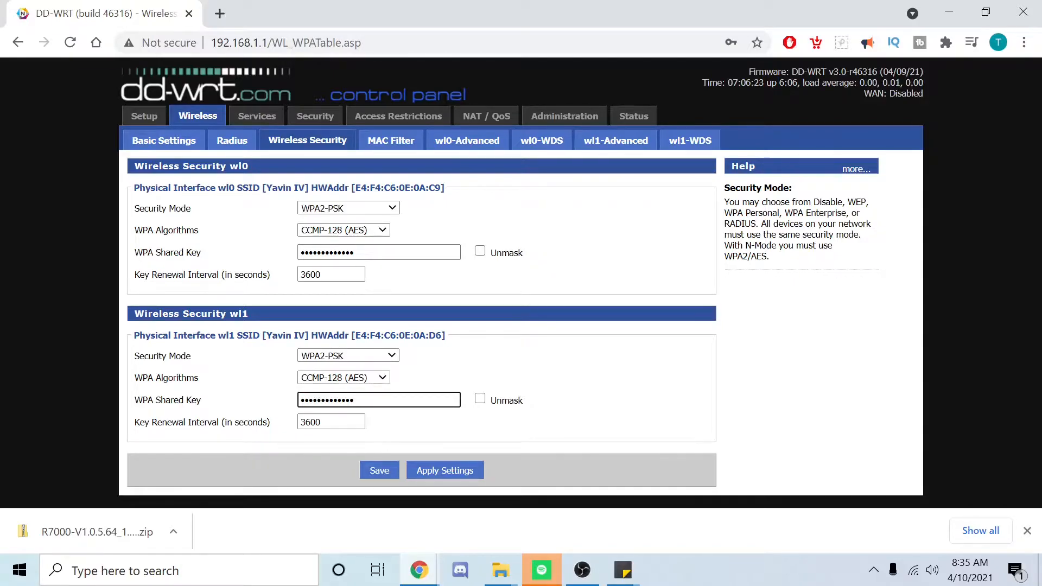
left_click(378, 252)
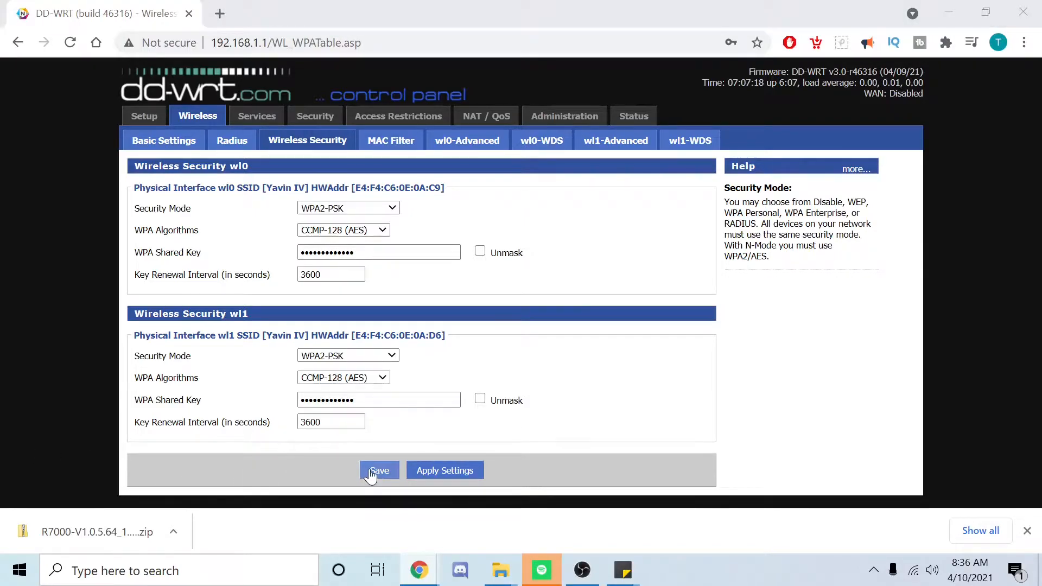
left_click(379, 470)
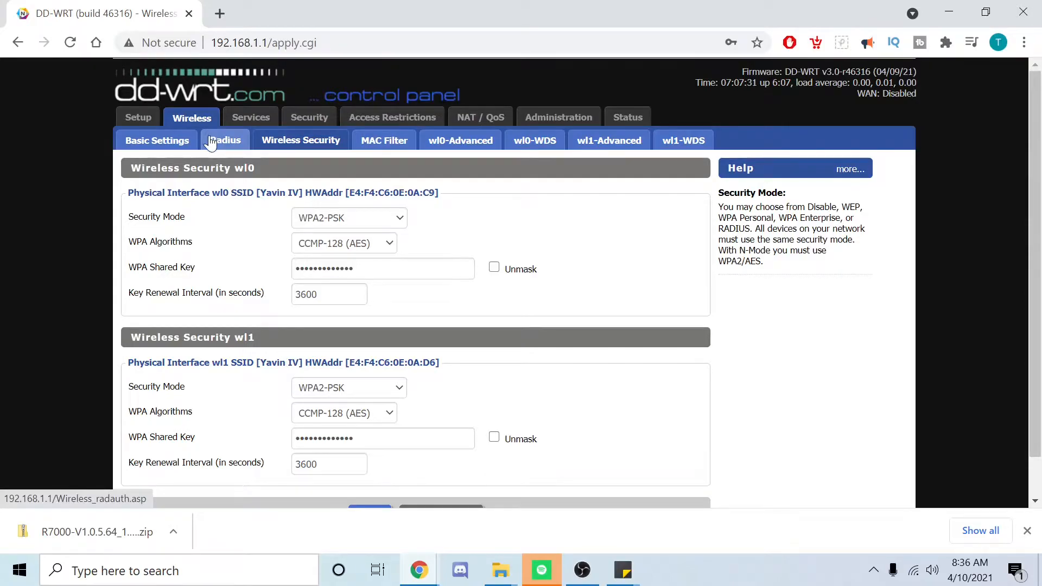
Step: Disable the SPI Firewall under Security > Firewall and apply the settings
left_click(309, 117)
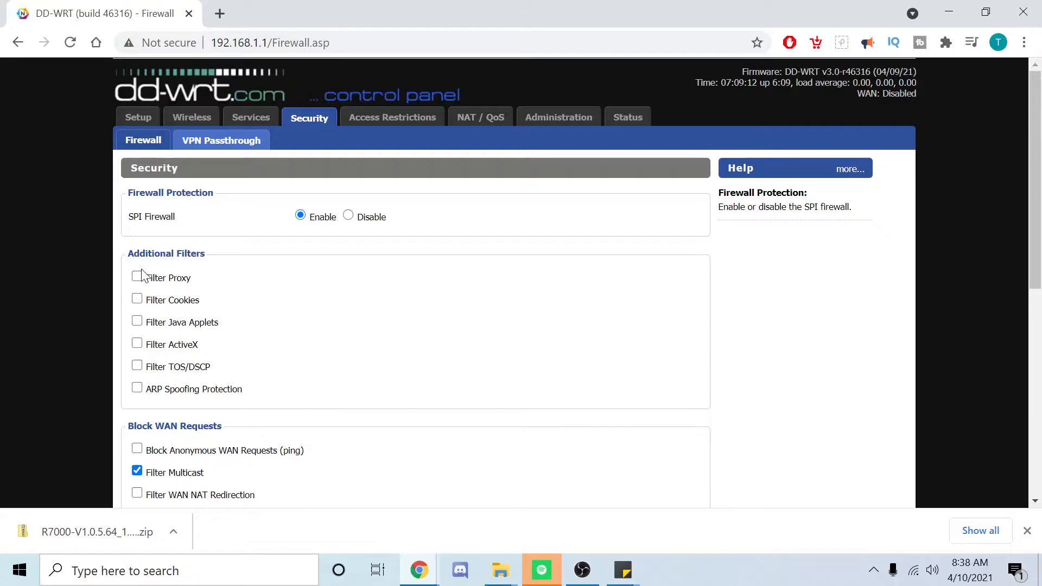
scroll("down", 3)
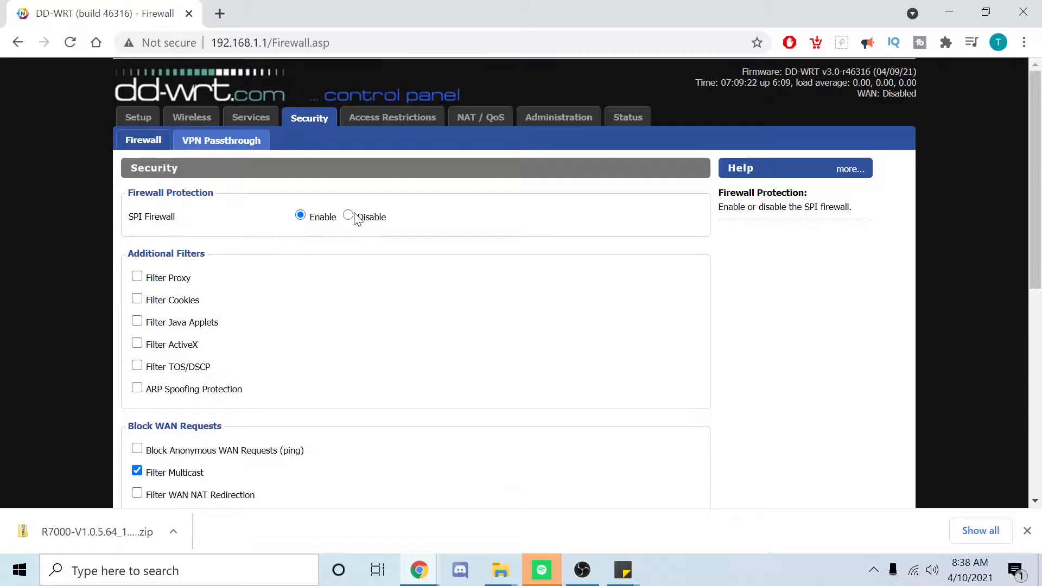
left_click(348, 218)
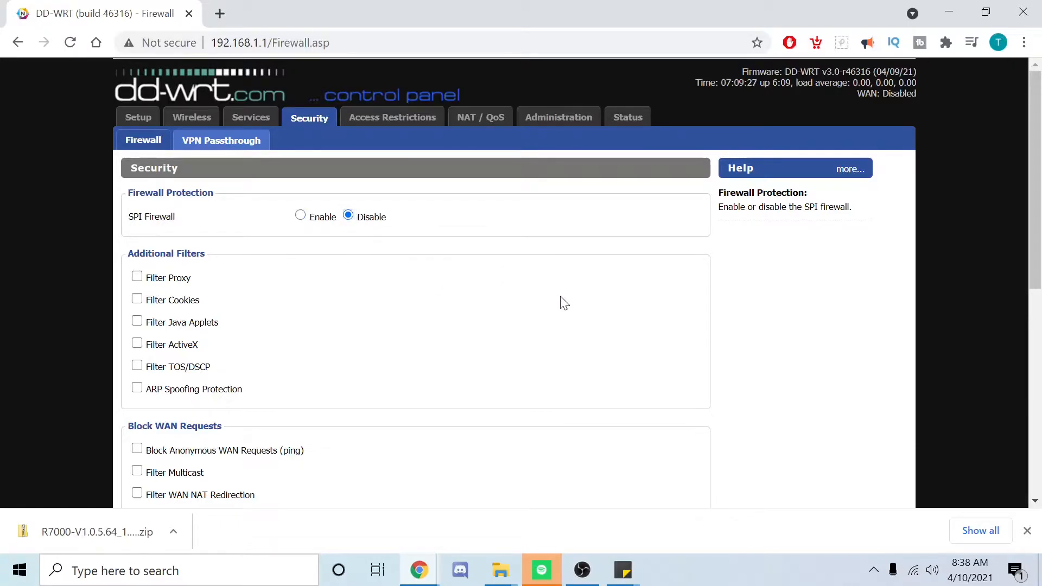
scroll("down", 3)
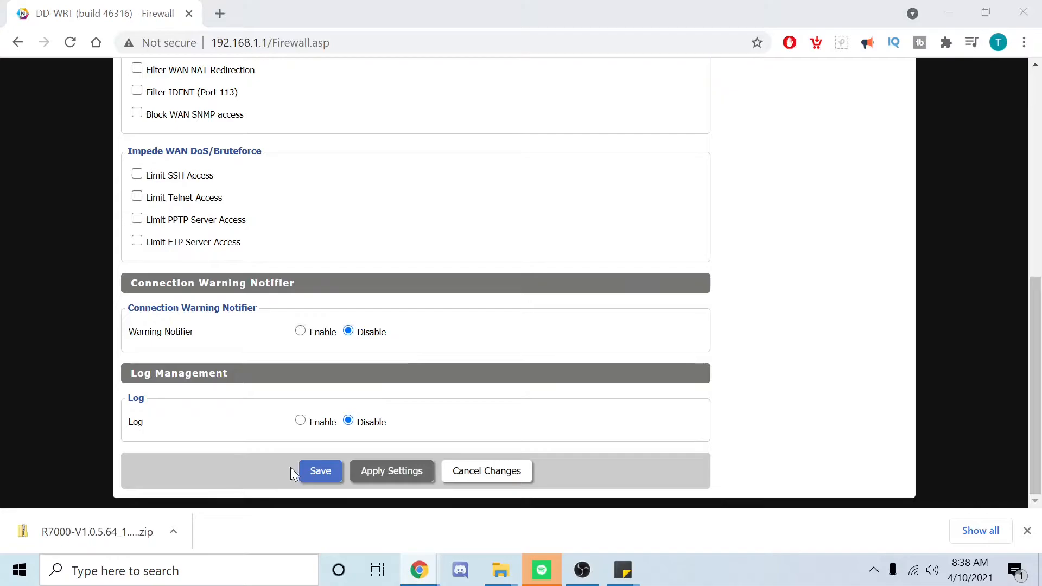
left_click(320, 470)
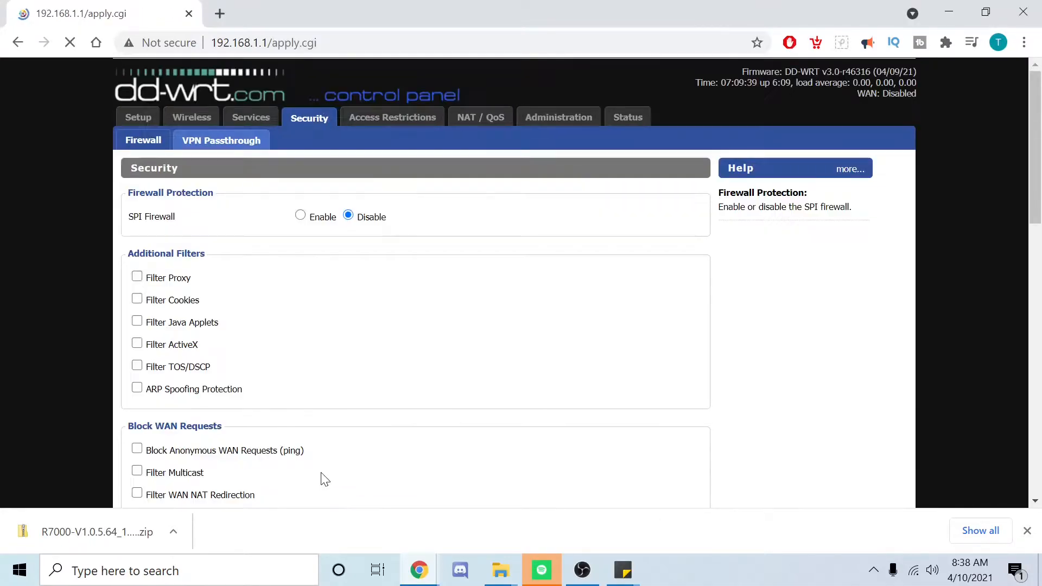
Step: Disable the Dnsmasq service on the Services page
left_click(251, 117)
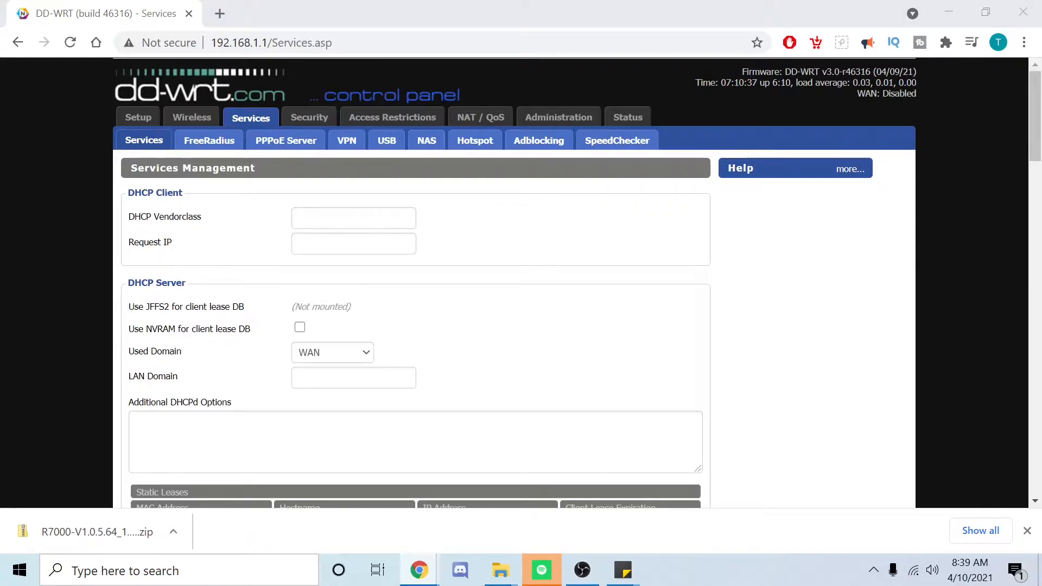
scroll("down", 3)
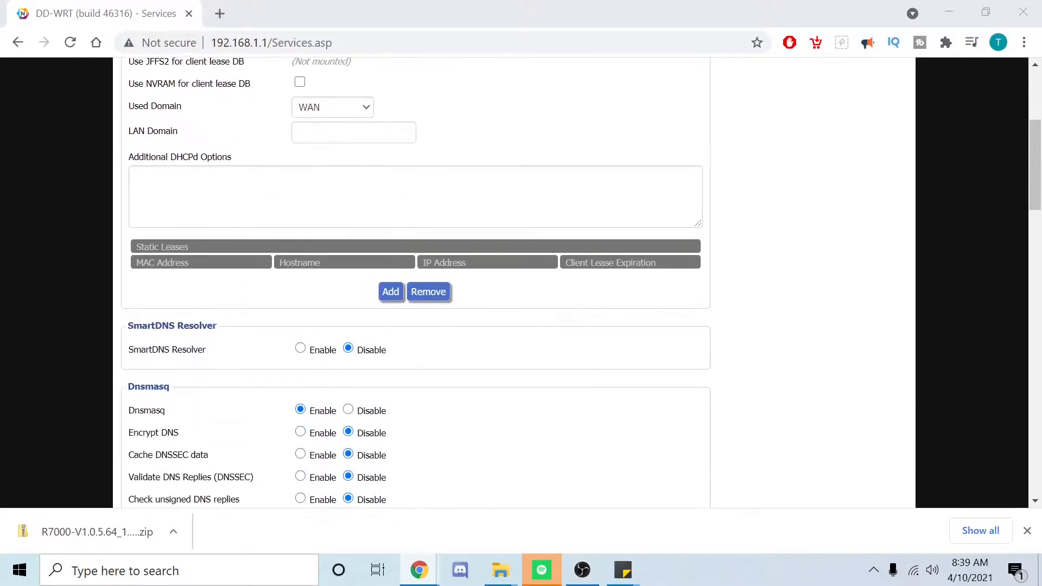
scroll("down", 3)
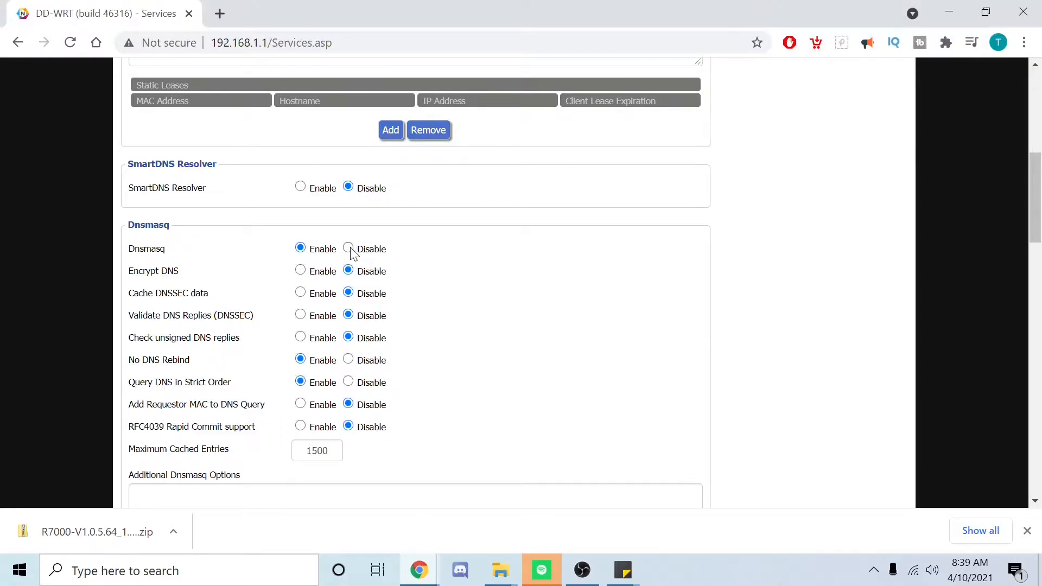
left_click(349, 249)
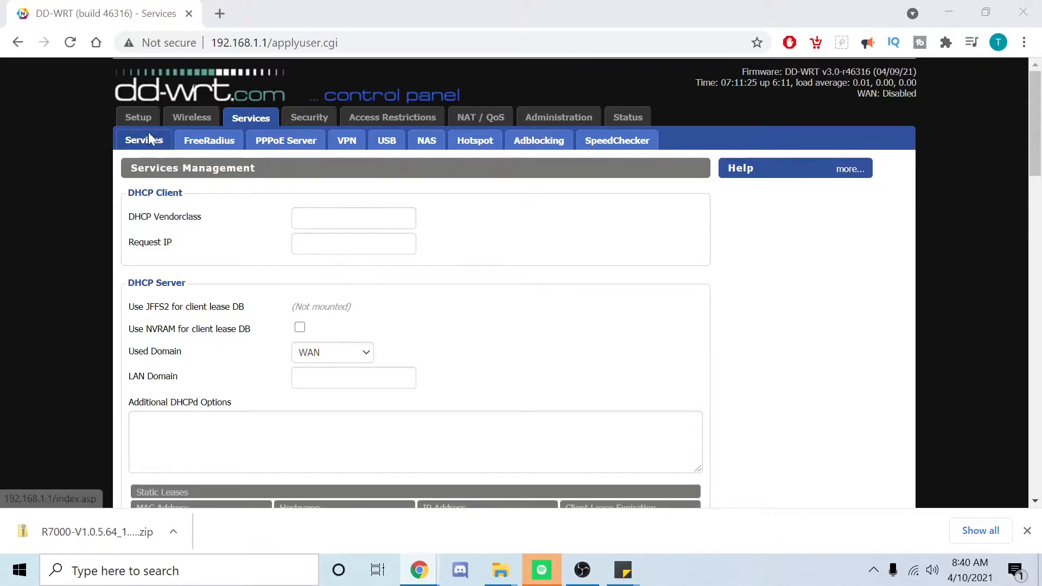
Step: Set the Local IP on Basic Setup to 192.168.1.2
left_click(138, 117)
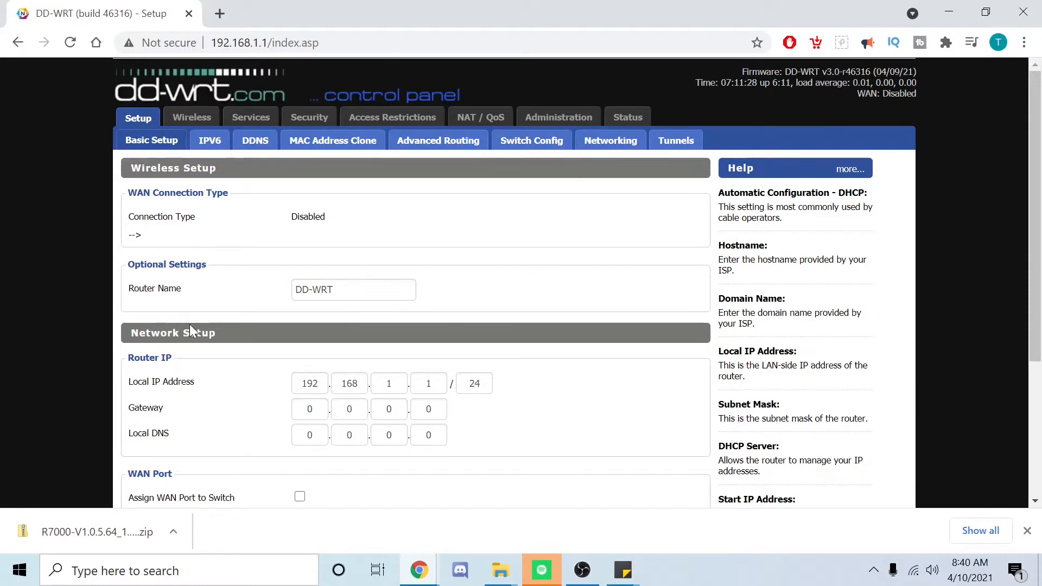
mouse_move(265, 224)
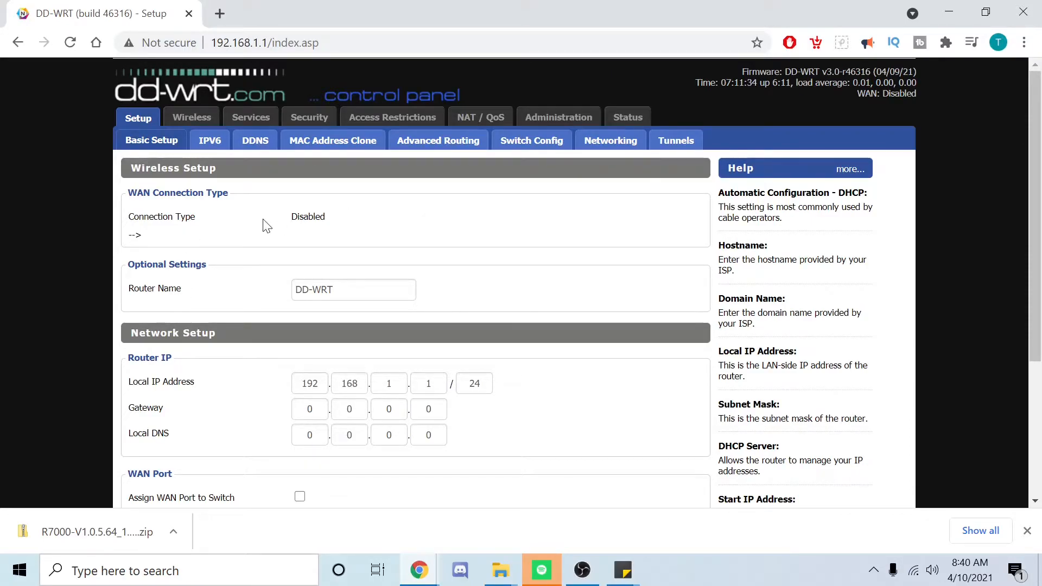
double_click(307, 172)
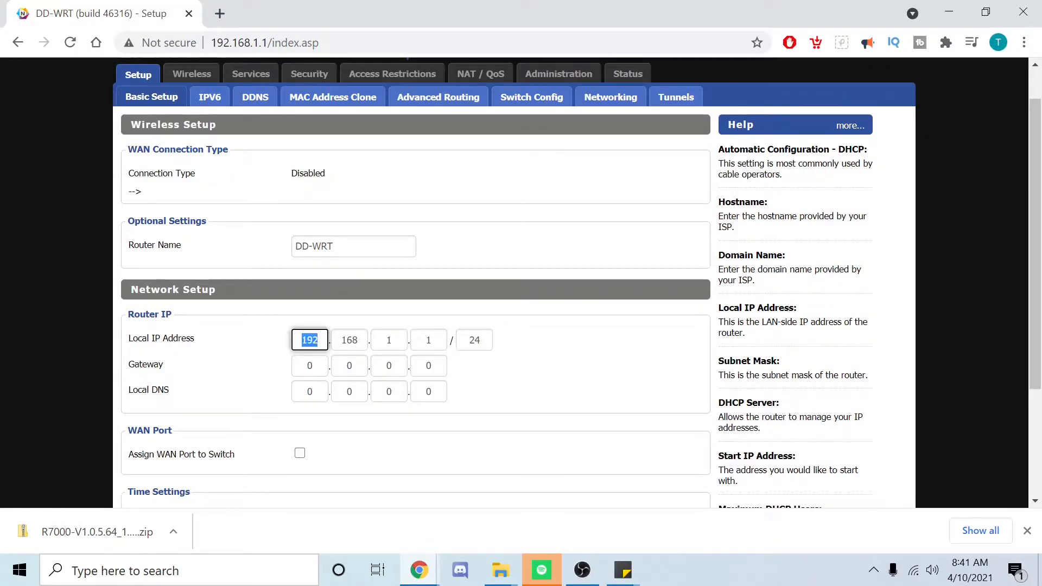
type("1")
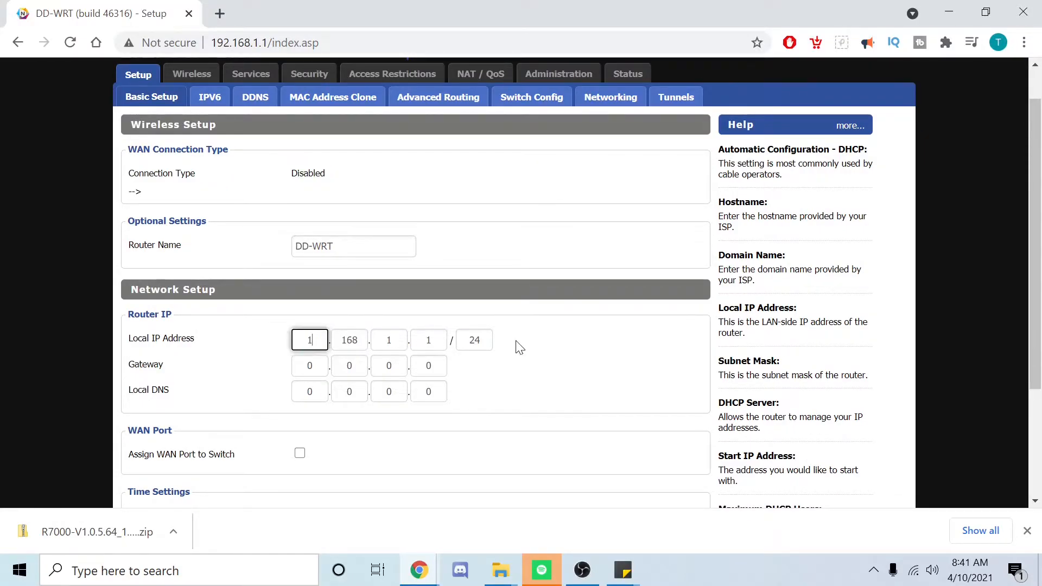
type("92")
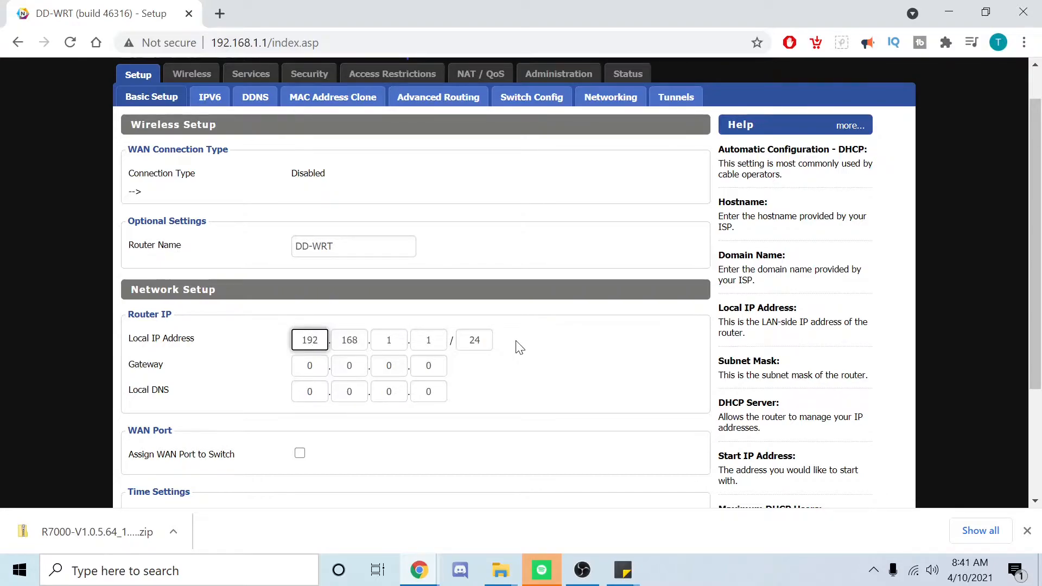
left_click(428, 340)
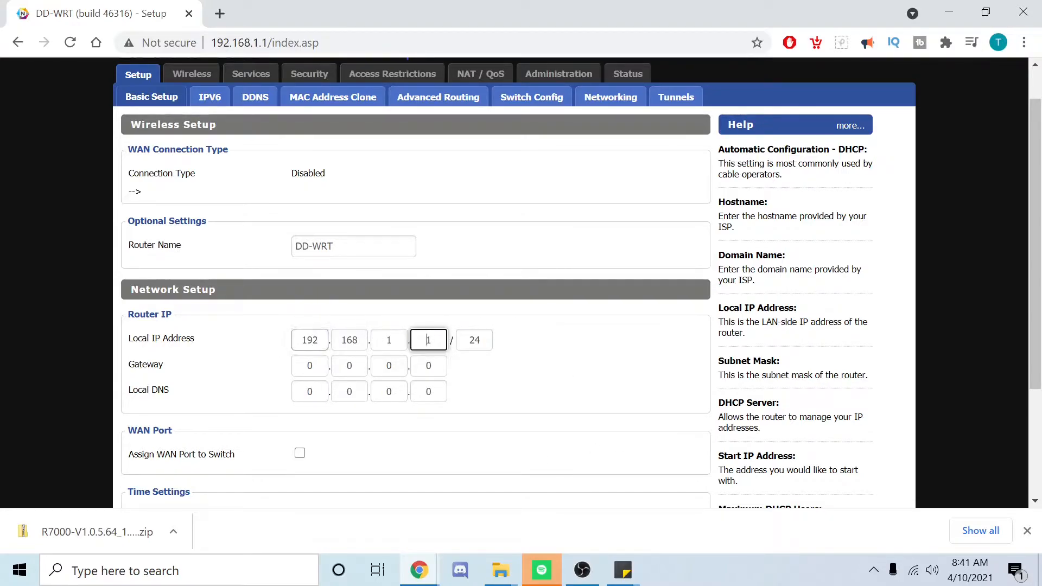
key("Backspace")
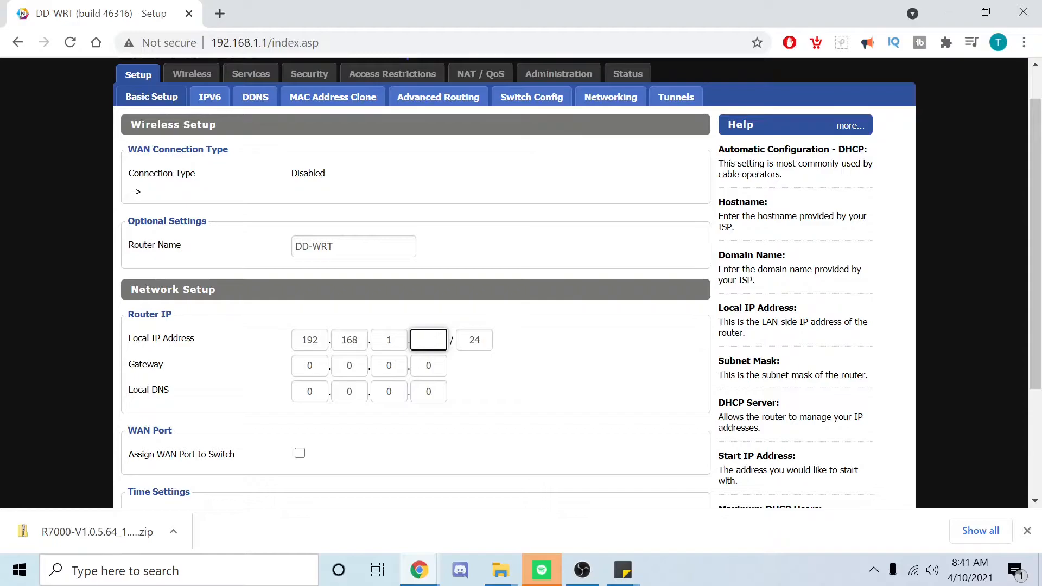
type("2")
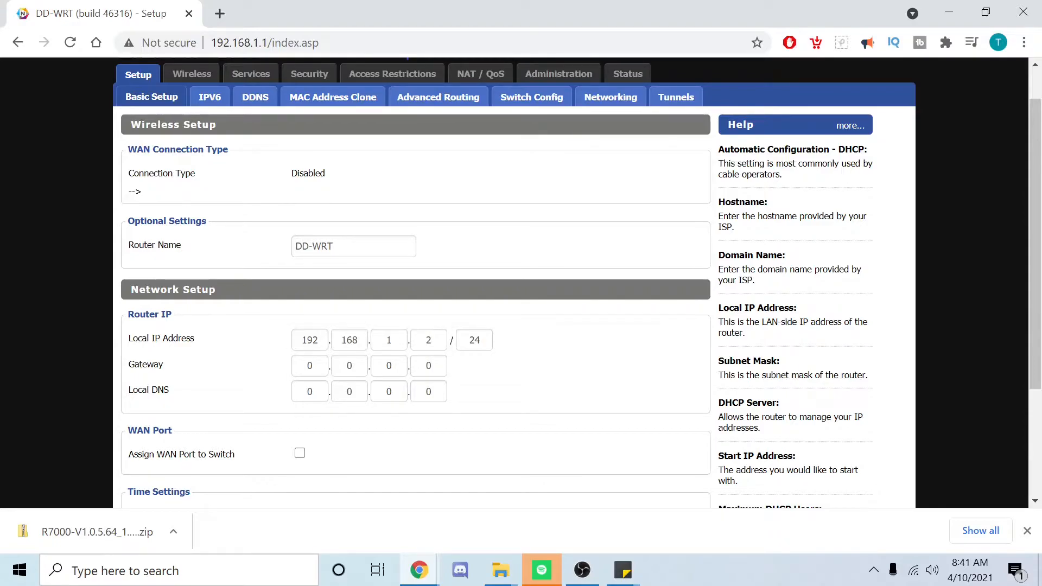
Step: Enter 192.168 as the start of the Gateway address 192.168.1.1
type("19")
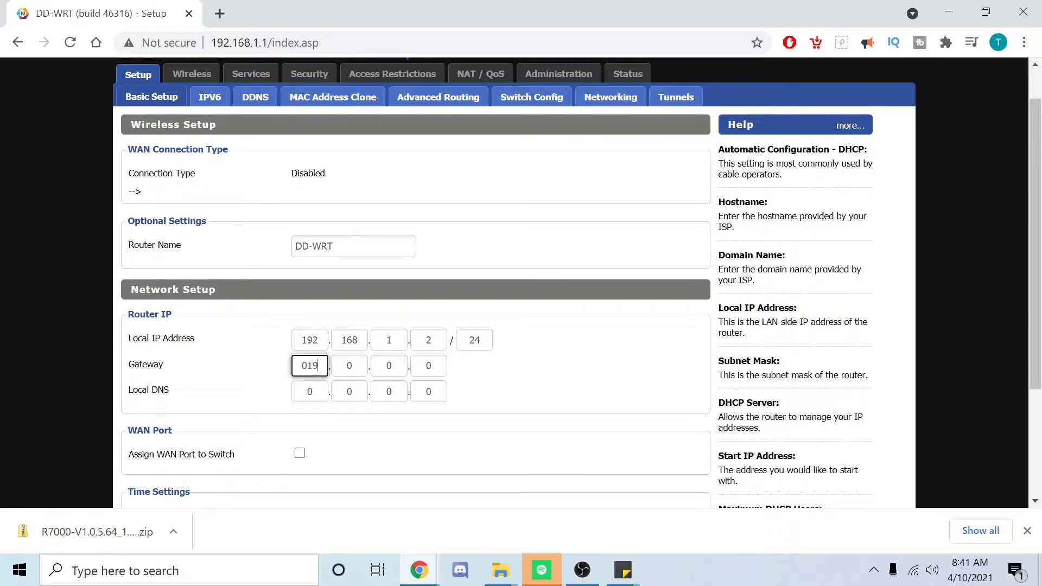
key("Backspace")
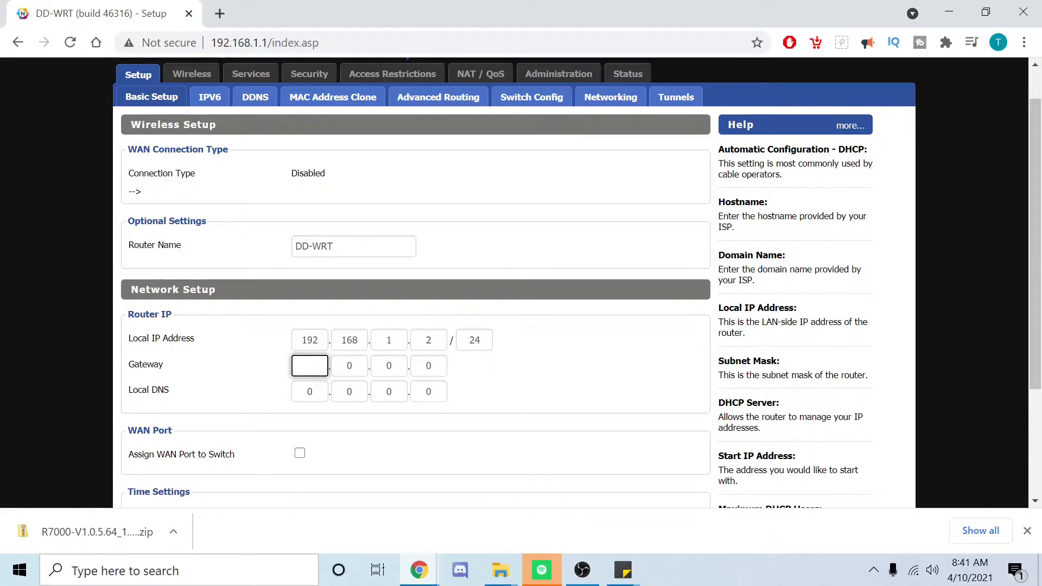
type("192")
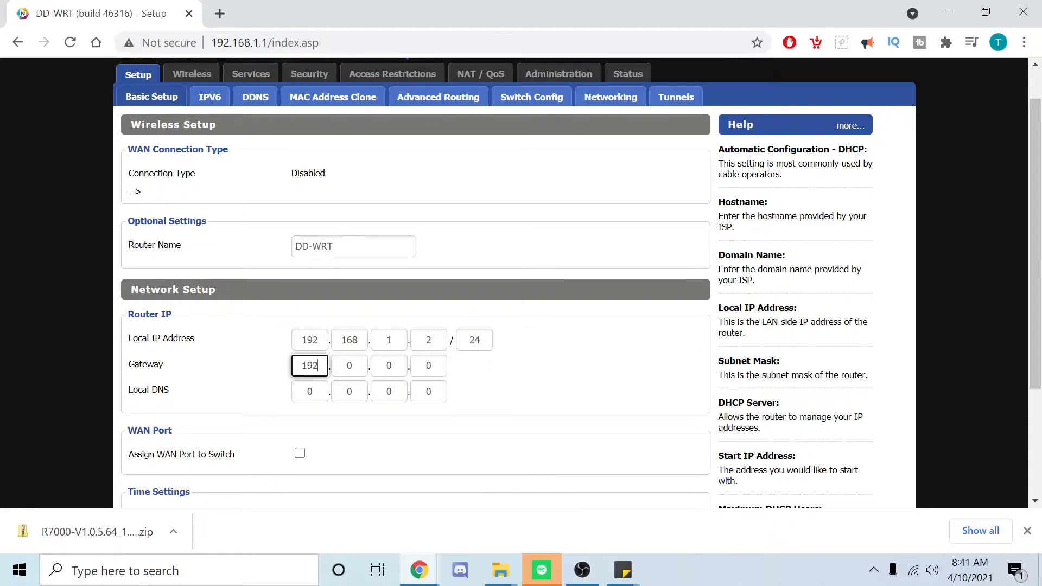
type("168")
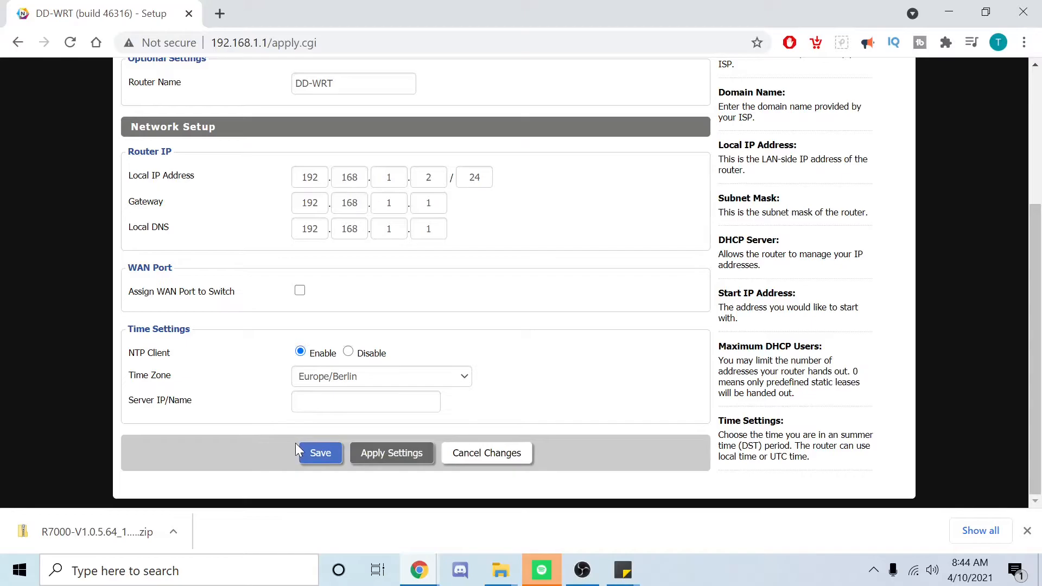
left_click(319, 453)
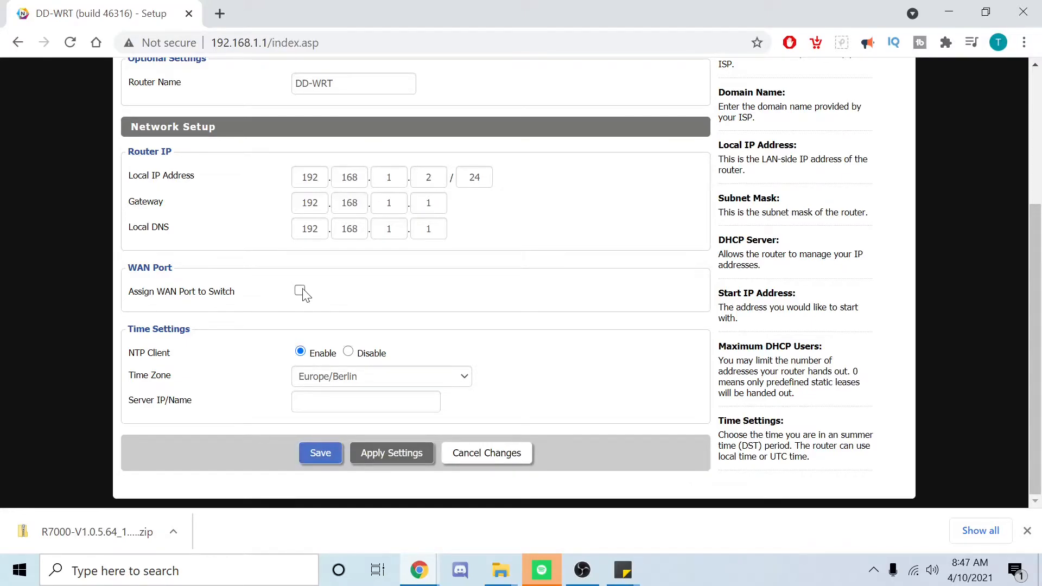
left_click(299, 291)
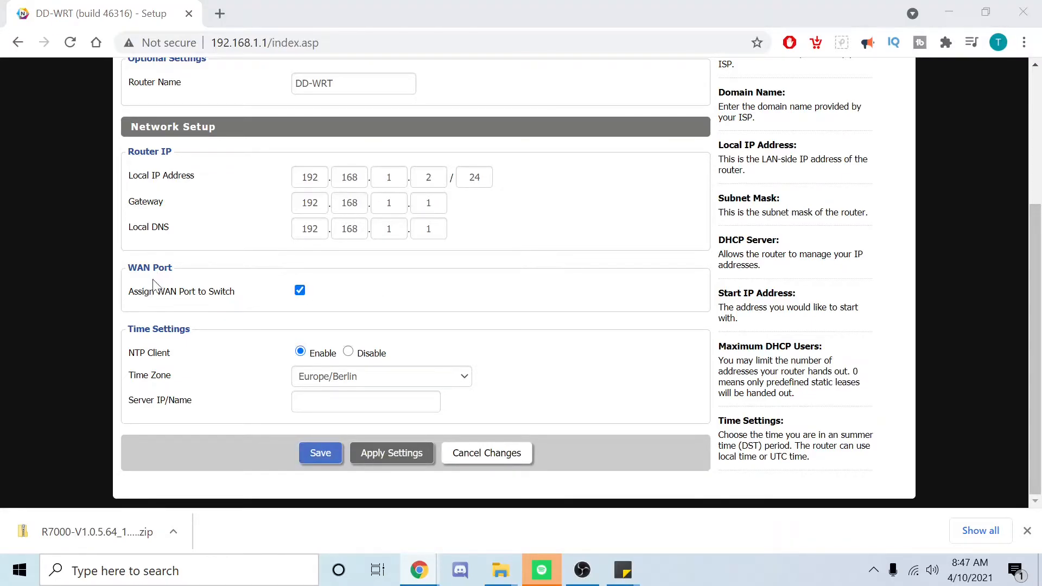
left_click(391, 452)
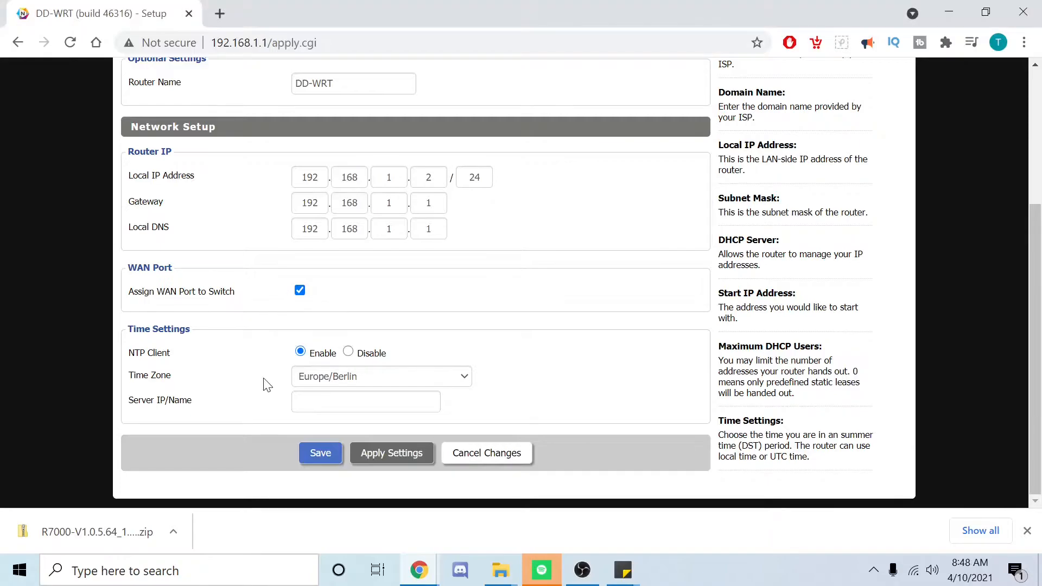
left_click(381, 376)
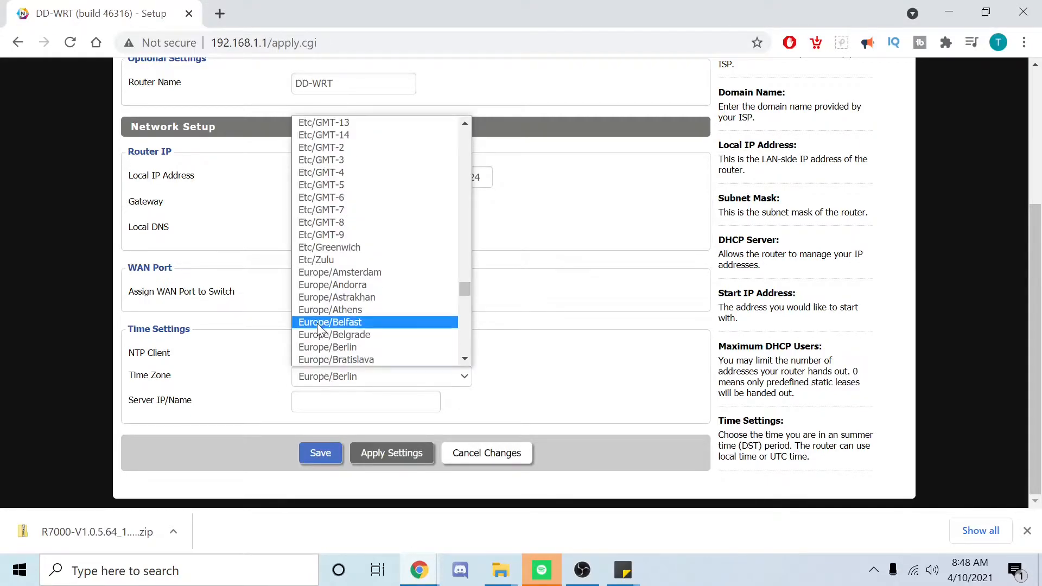
scroll("down", 3)
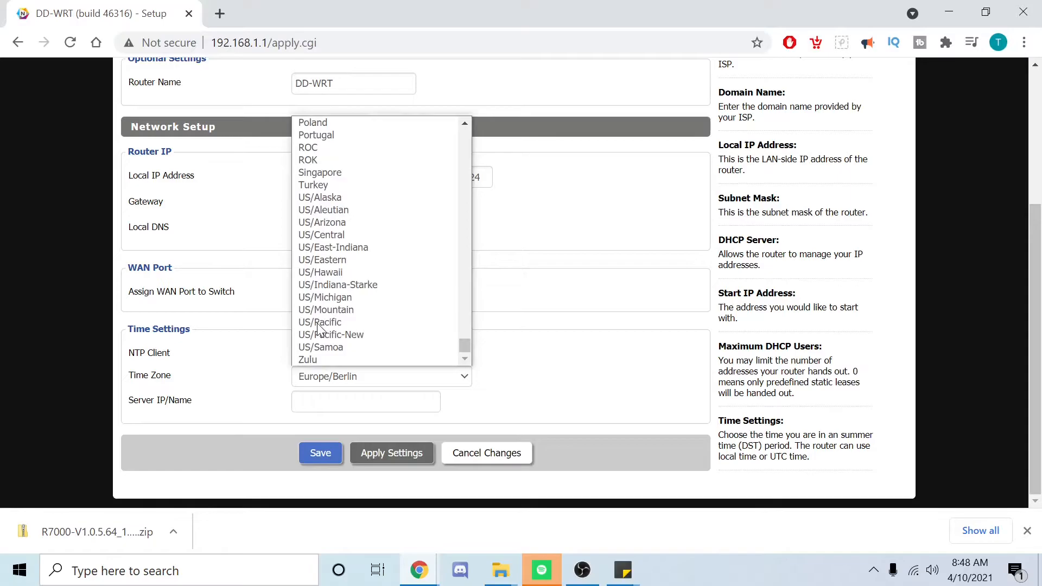
mouse_move(322, 234)
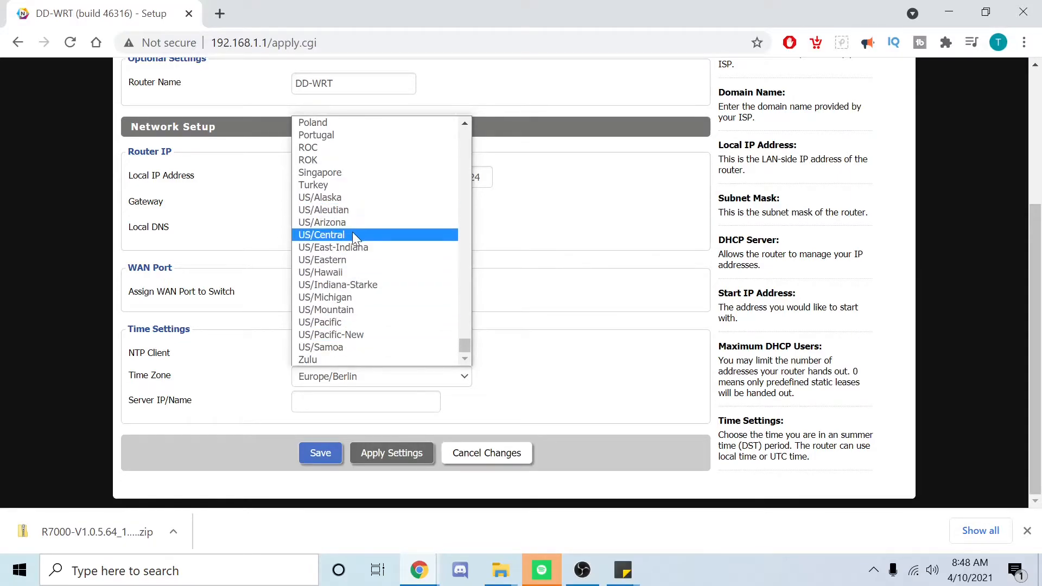
left_click(321, 234)
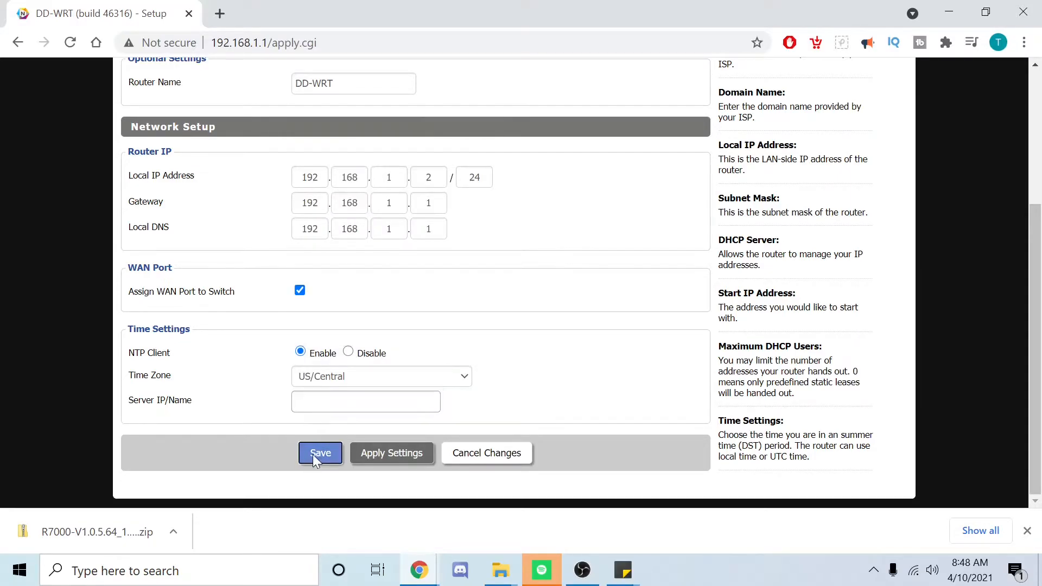
left_click(320, 453)
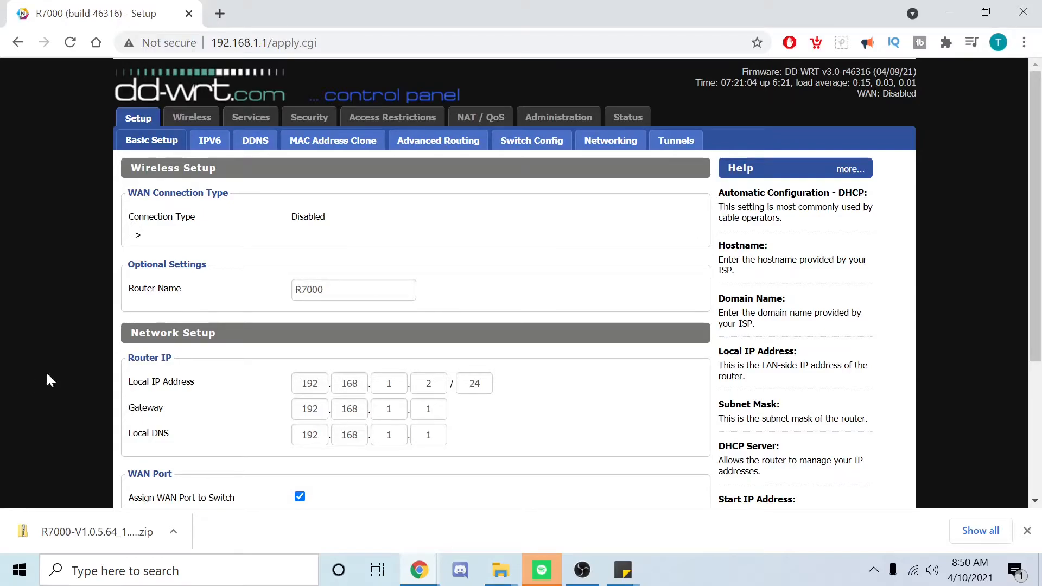
left_click(352, 289)
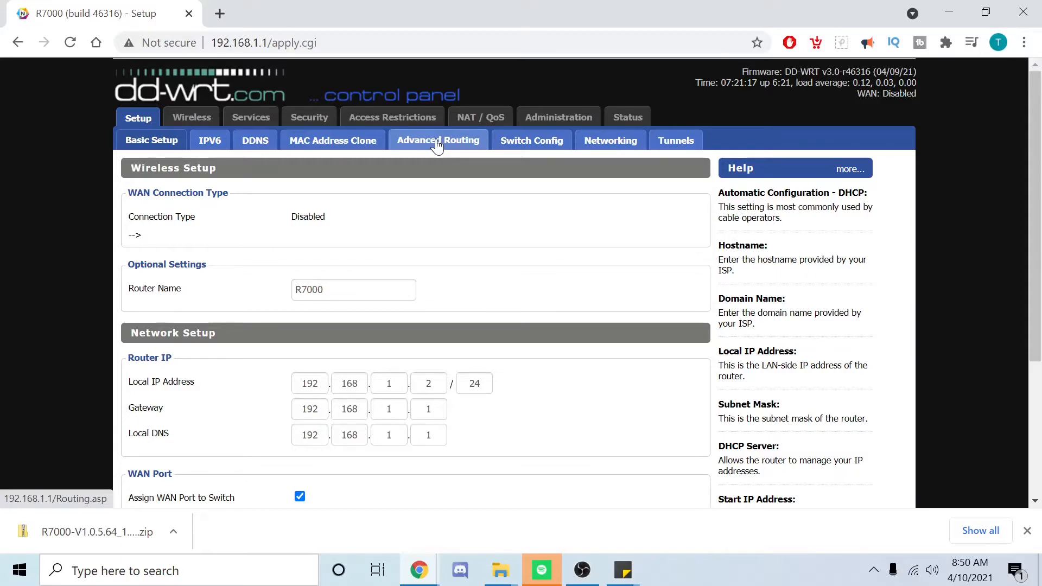
Step: Set Advanced Routing Operating Mode to Router, then save and apply
left_click(437, 140)
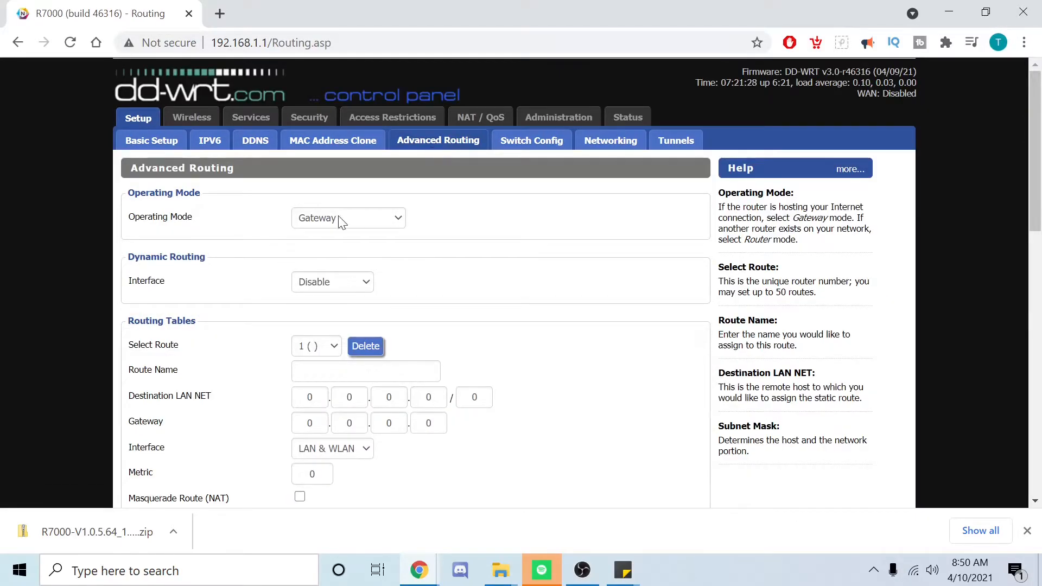
left_click(348, 217)
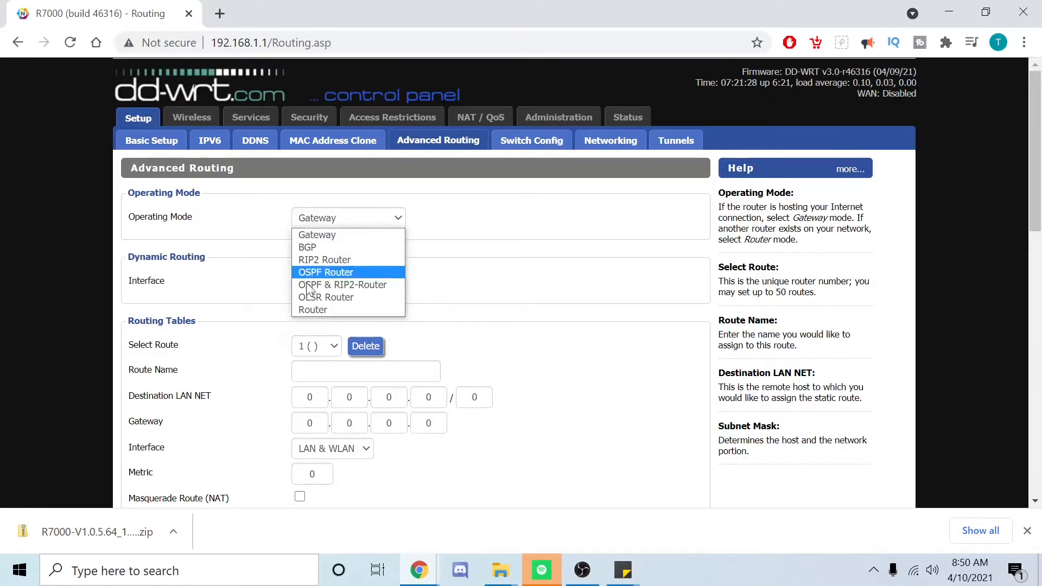
left_click(313, 309)
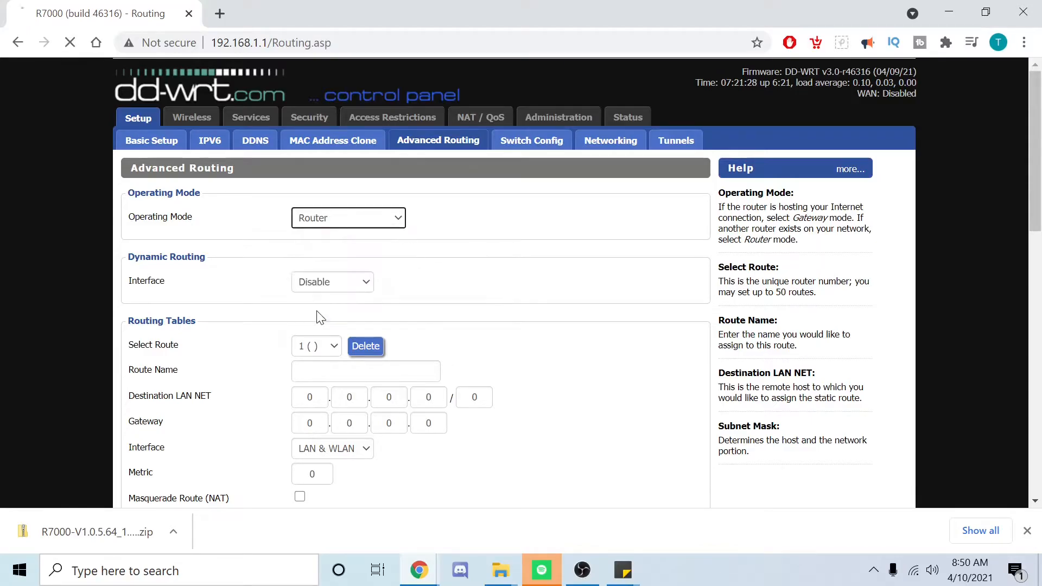
left_click(366, 347)
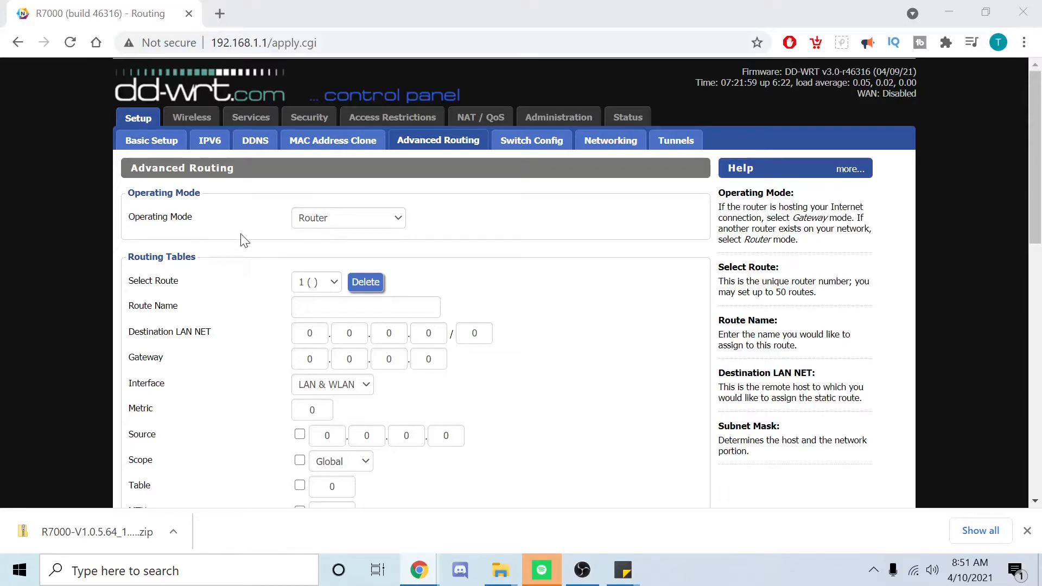
scroll("down", 3)
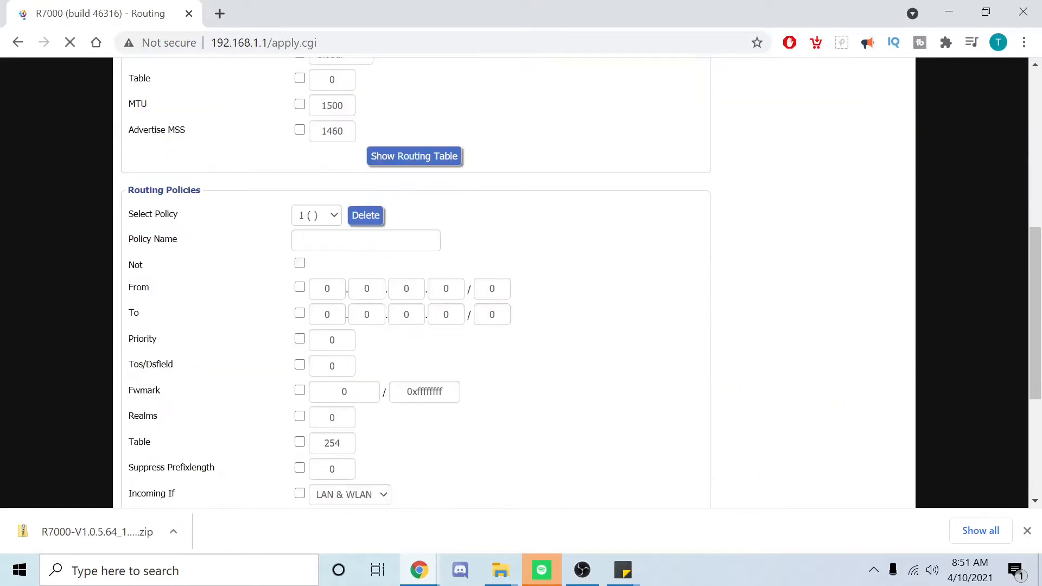
left_click(393, 470)
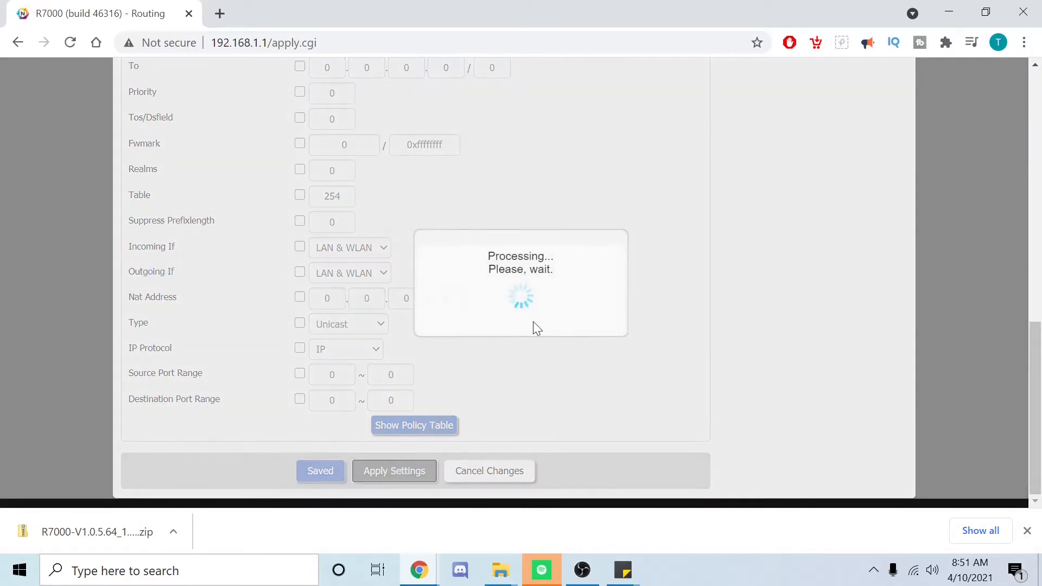
left_click(393, 470)
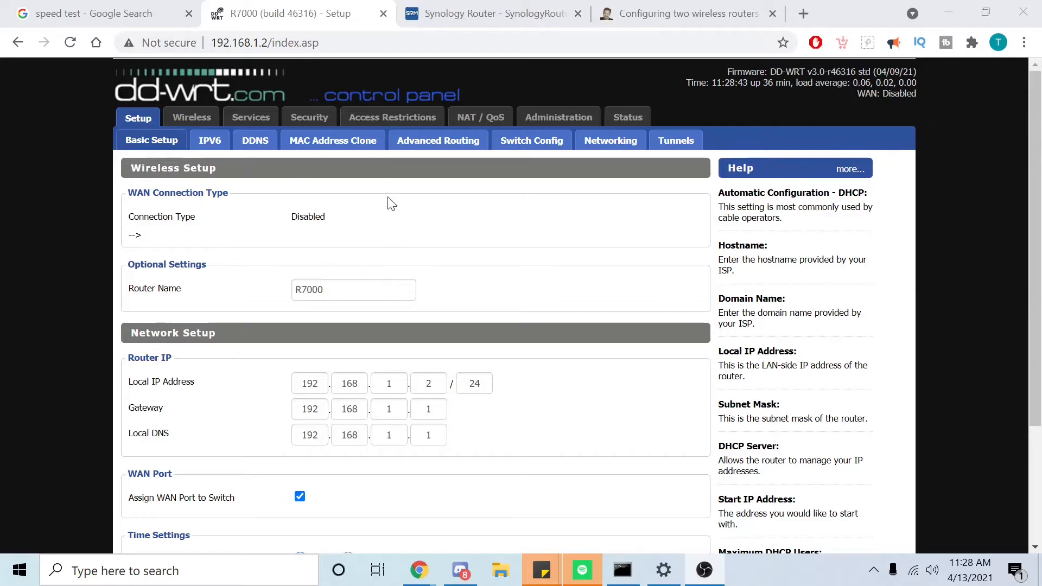
mouse_move(440, 235)
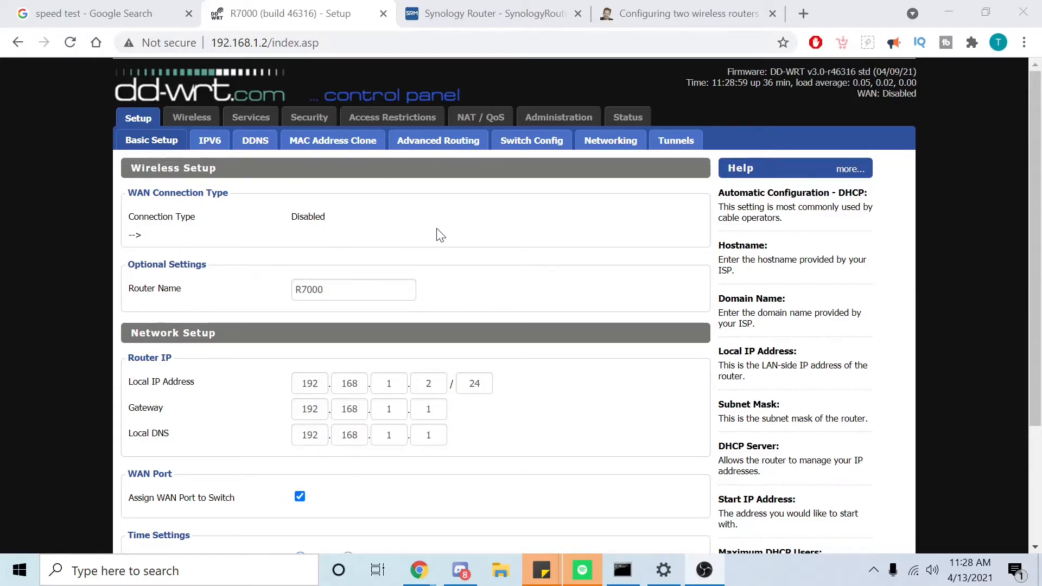
mouse_move(164, 94)
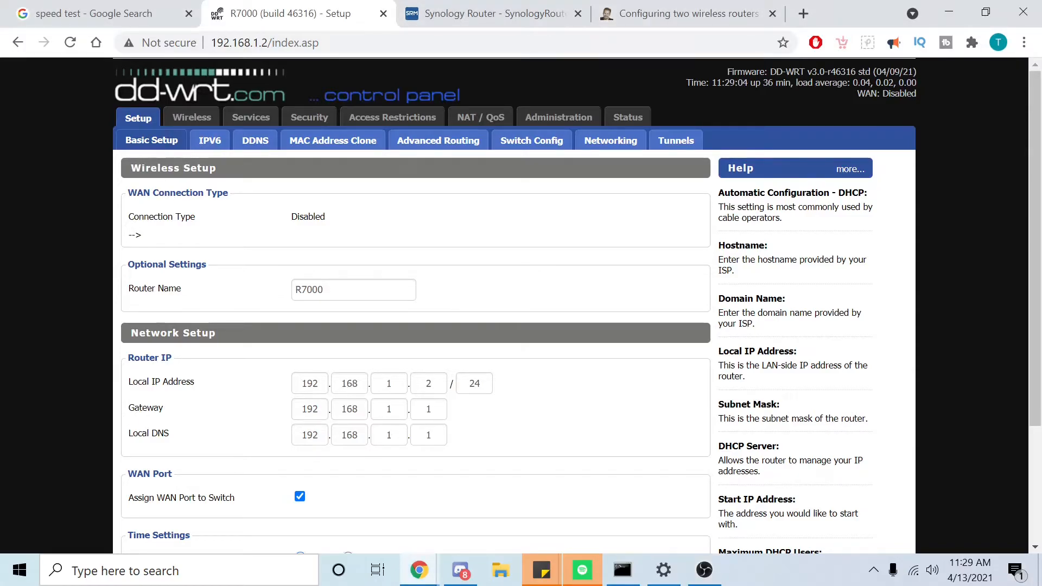
Step: Set the wl0 2.4 GHz Wireless Channel to 6 - 2.437 GHz instead of Auto
left_click(191, 117)
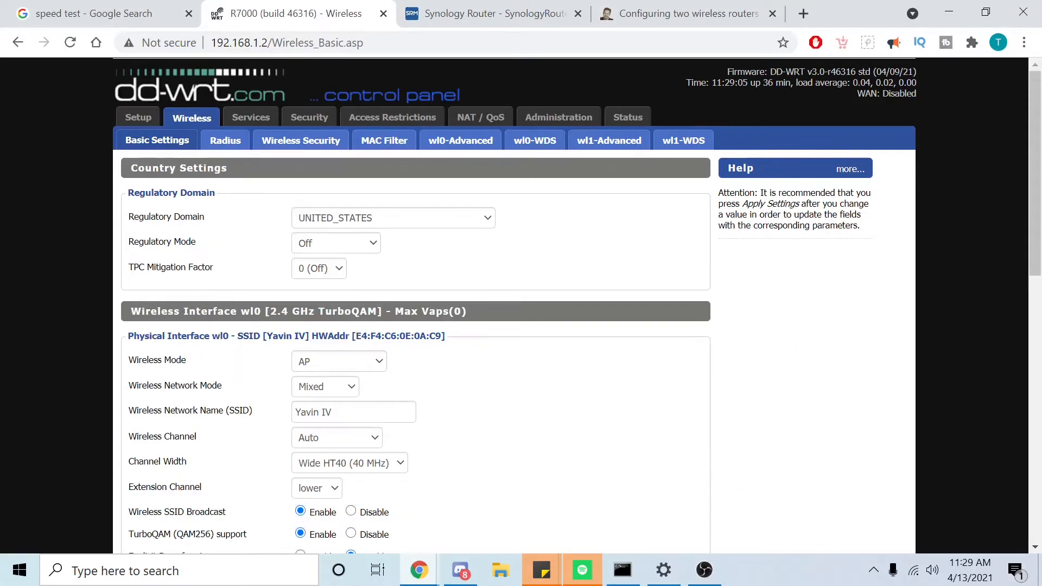
scroll("down", 3)
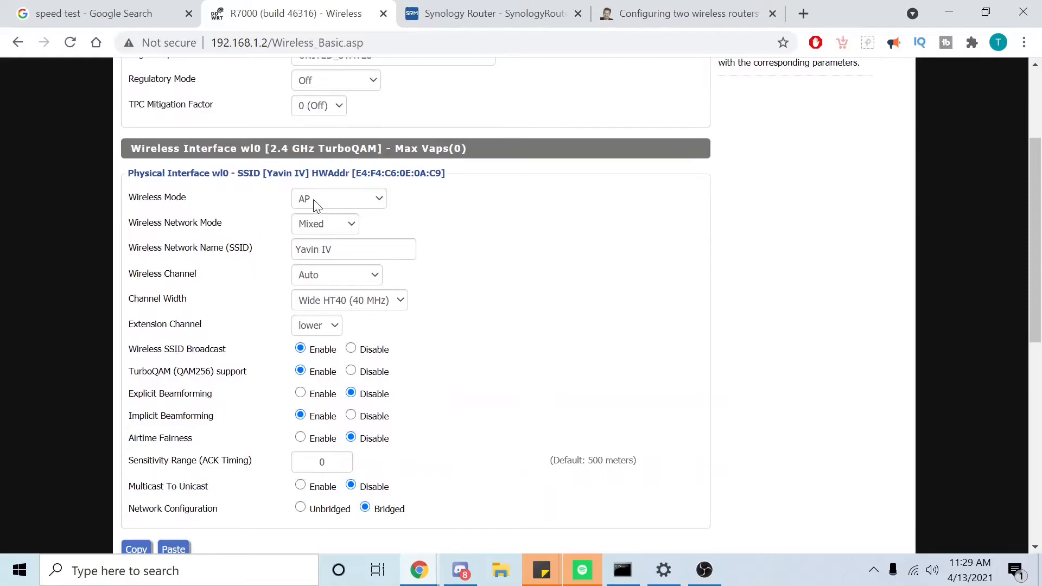
scroll("down", 3)
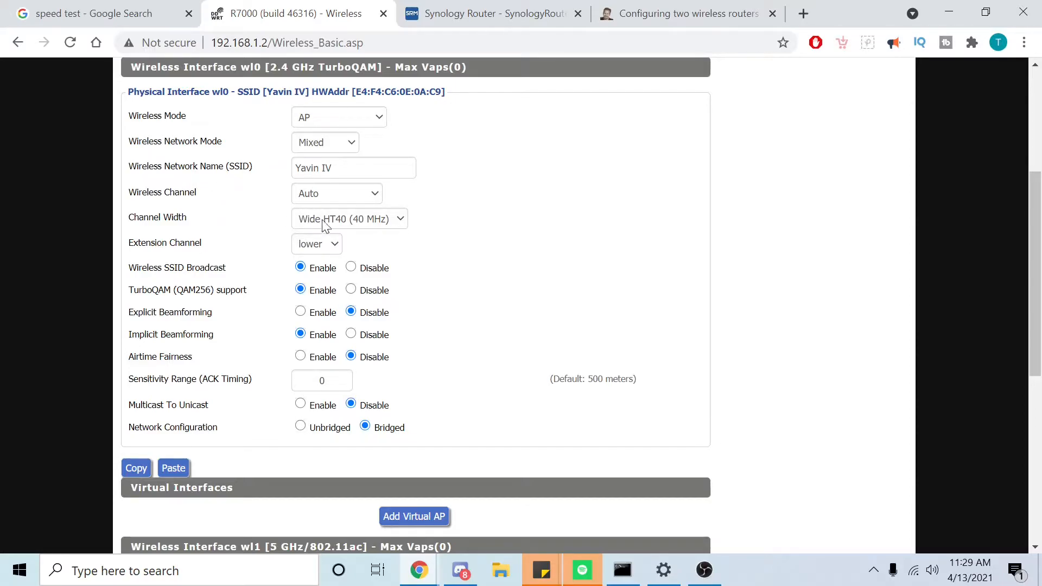
mouse_move(341, 228)
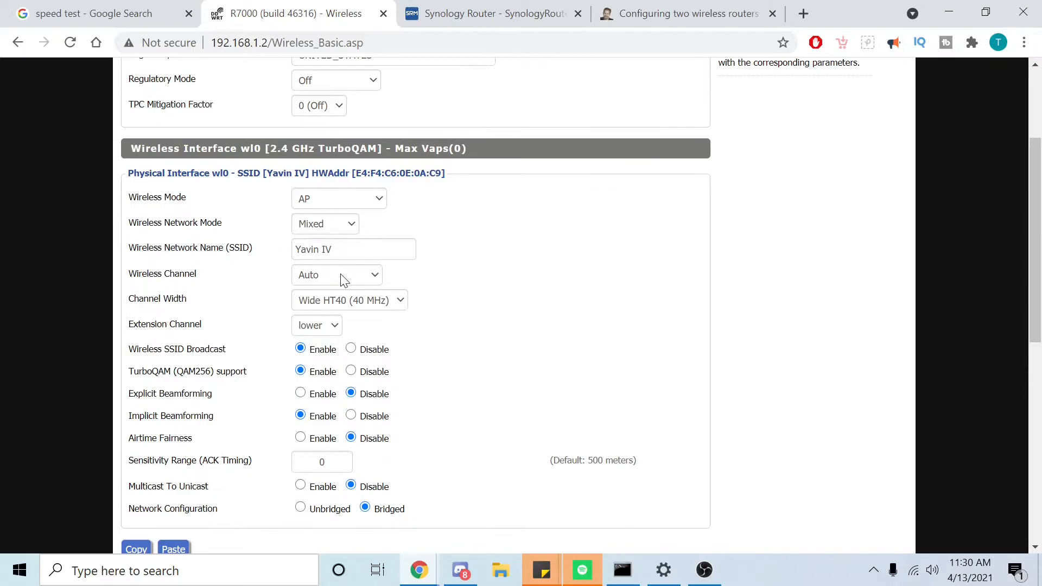
left_click(336, 275)
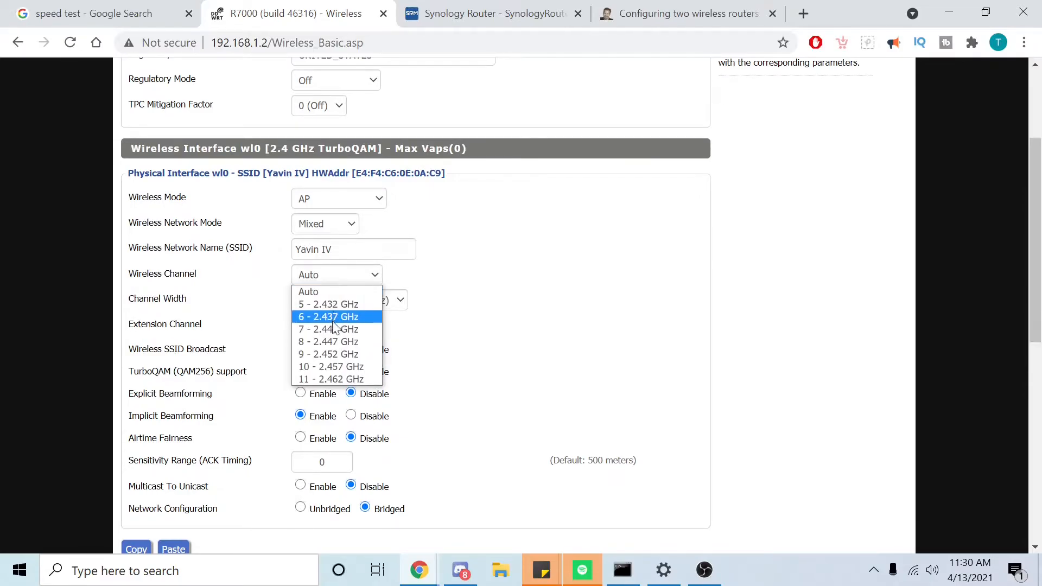
left_click(327, 316)
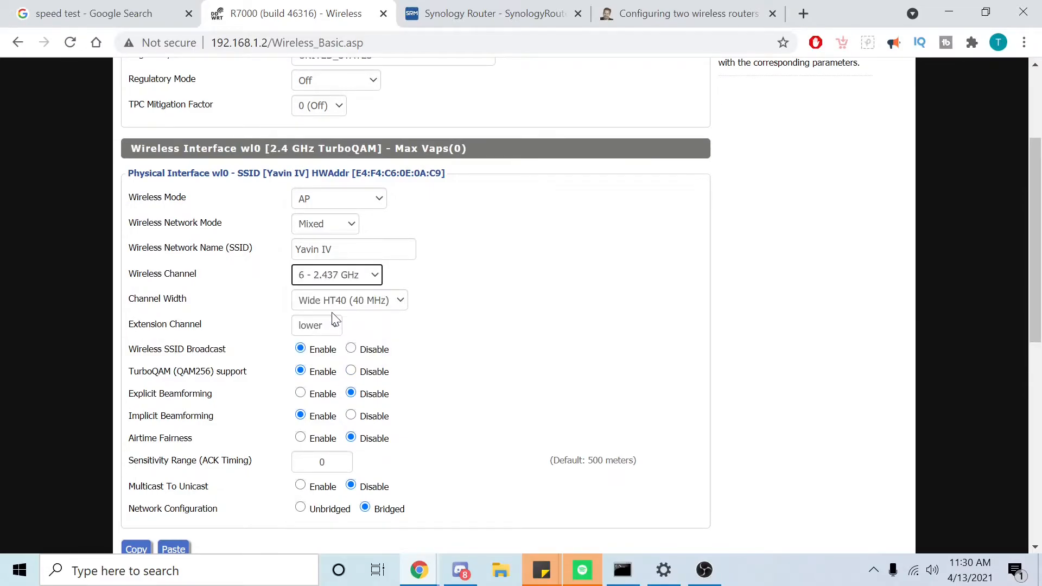
scroll("down", 3)
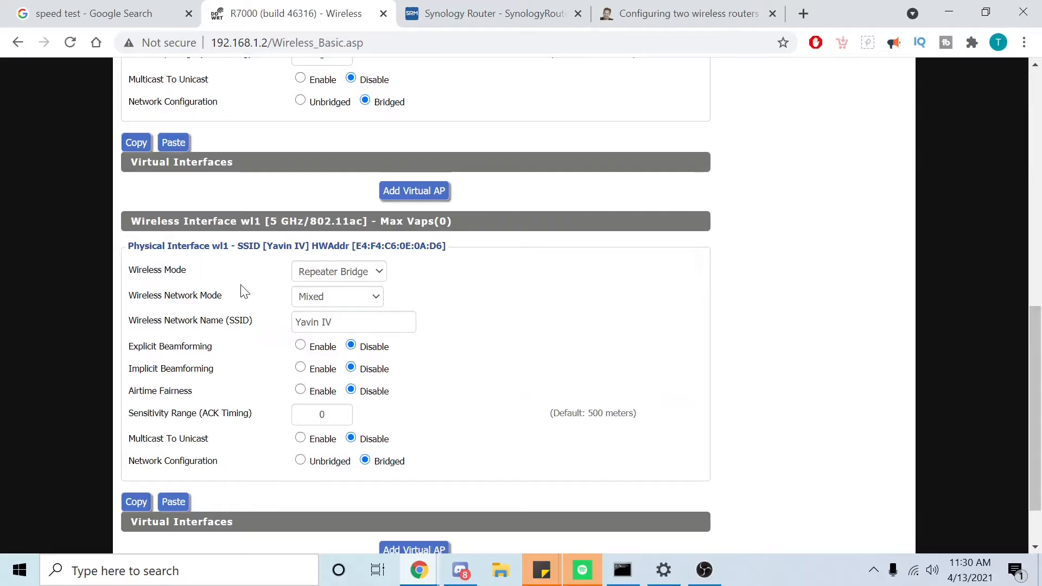
mouse_move(285, 254)
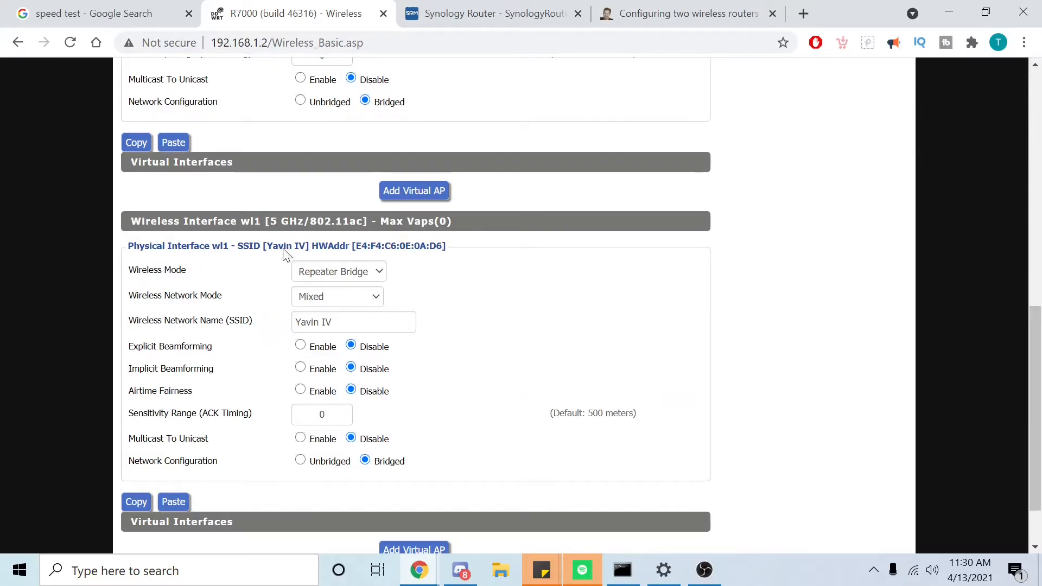
mouse_move(223, 392)
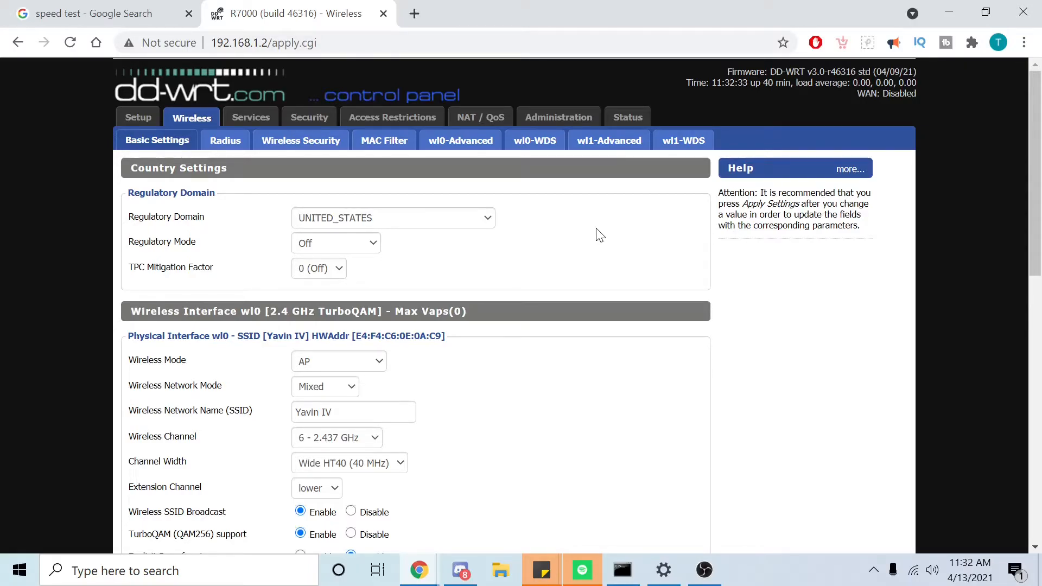
Step: Open the main router's Synology SRM Wi-Fi Connect wireless settings and review the channel assignments
left_click(413, 13)
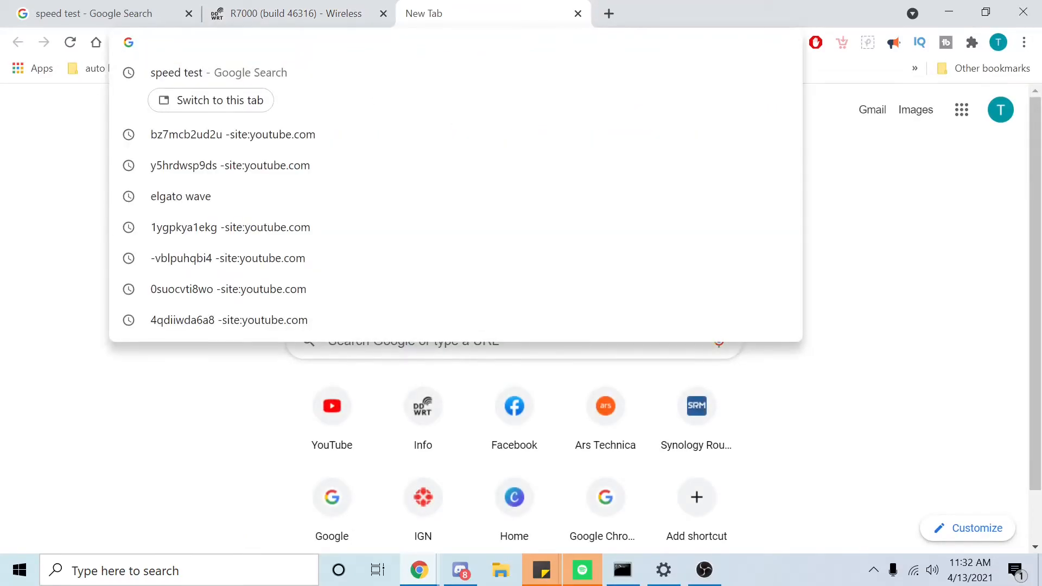
type("192.168.1.2")
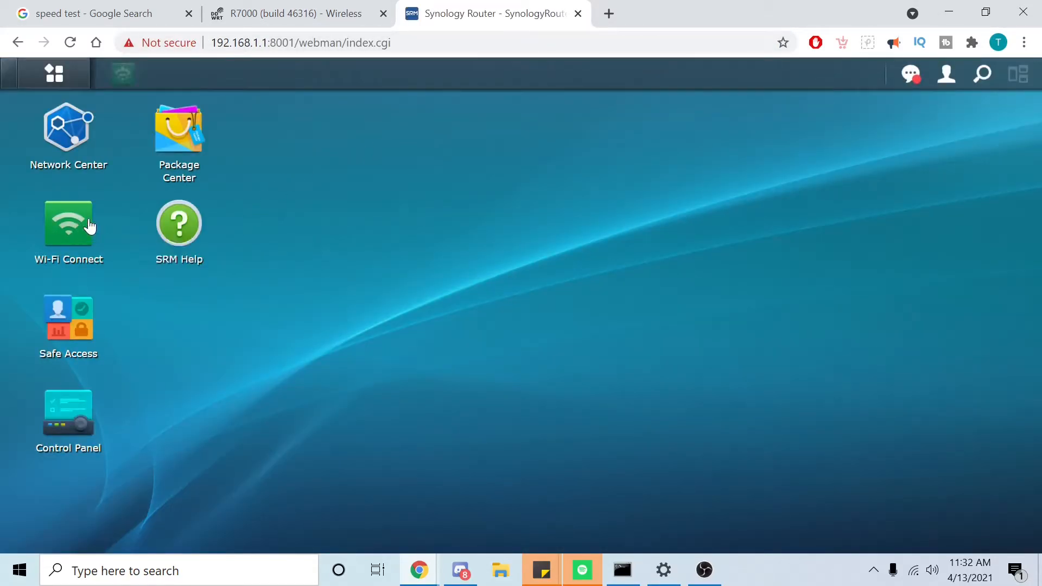
double_click(67, 223)
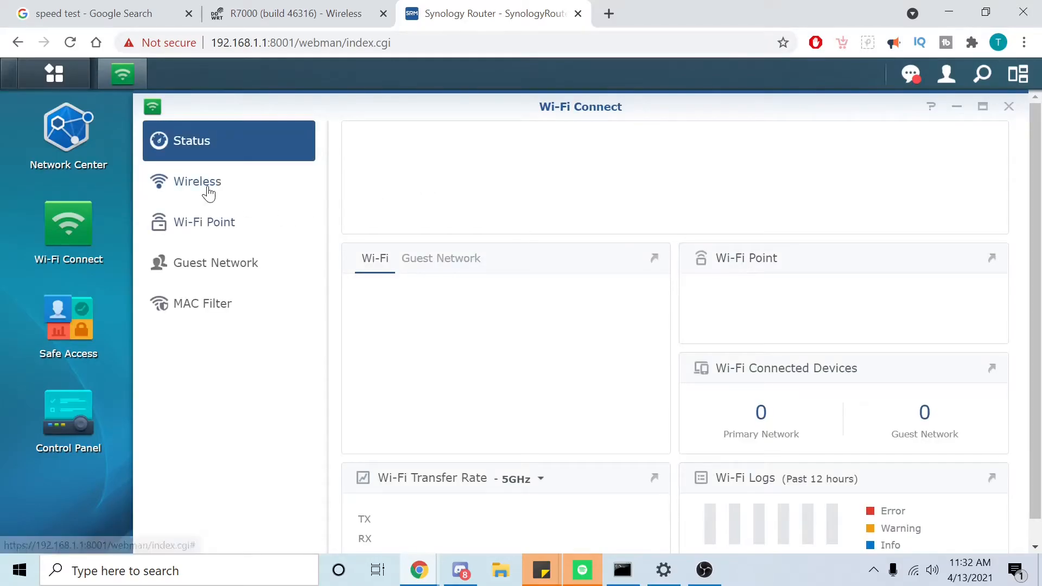
left_click(198, 181)
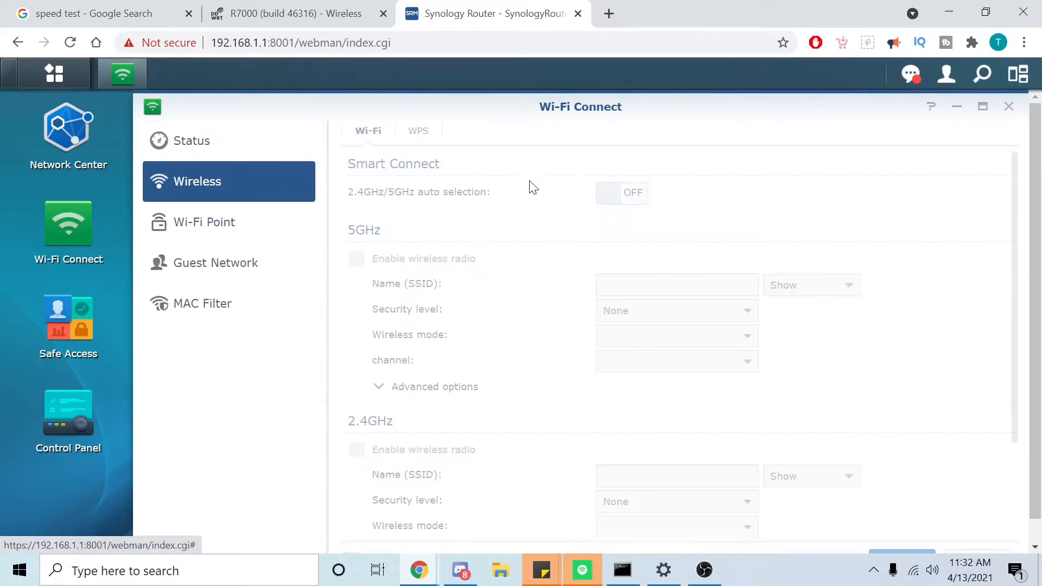
left_click(621, 194)
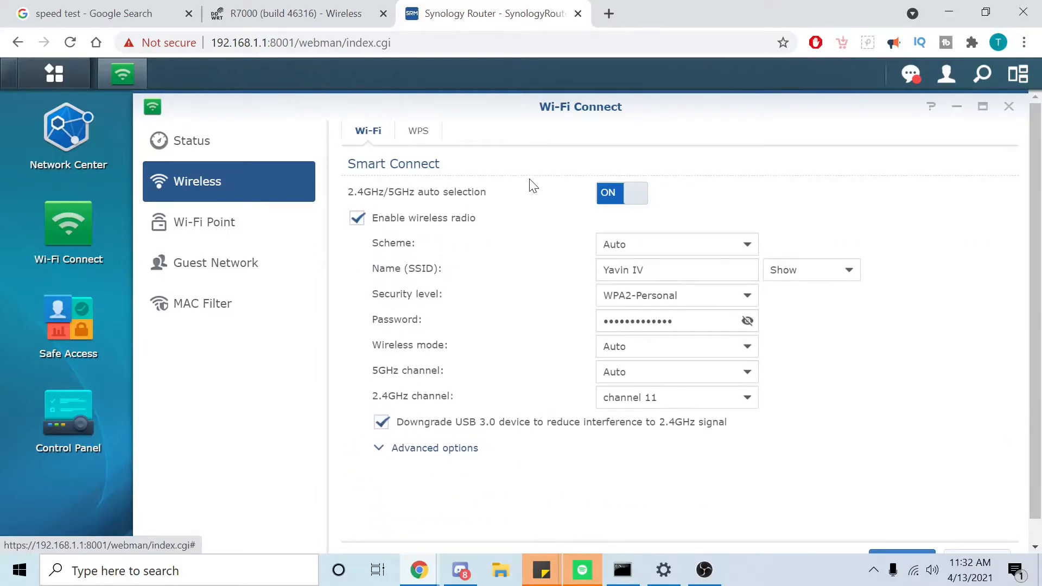
left_click(676, 397)
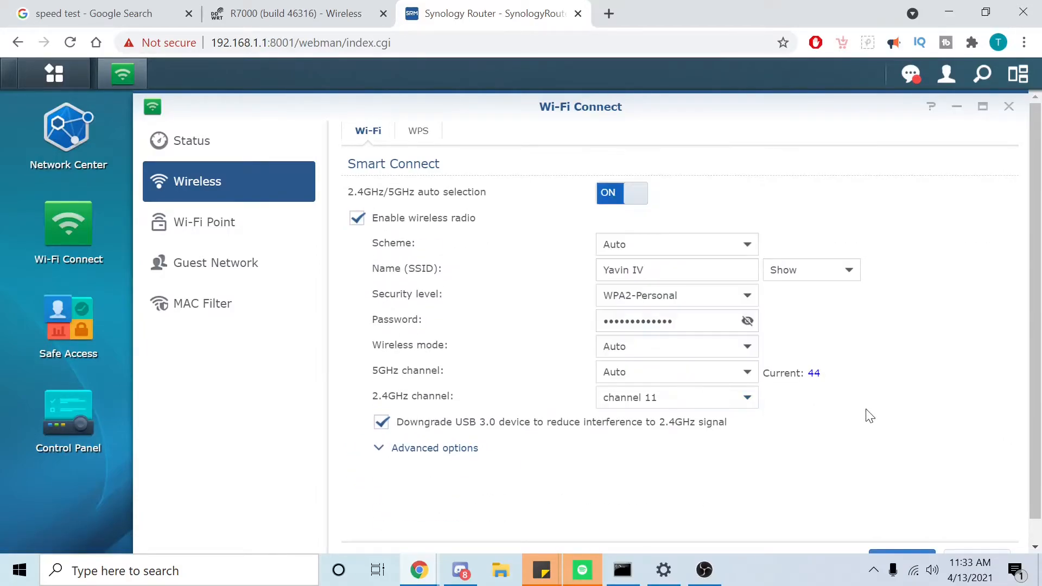
scroll("down", 3)
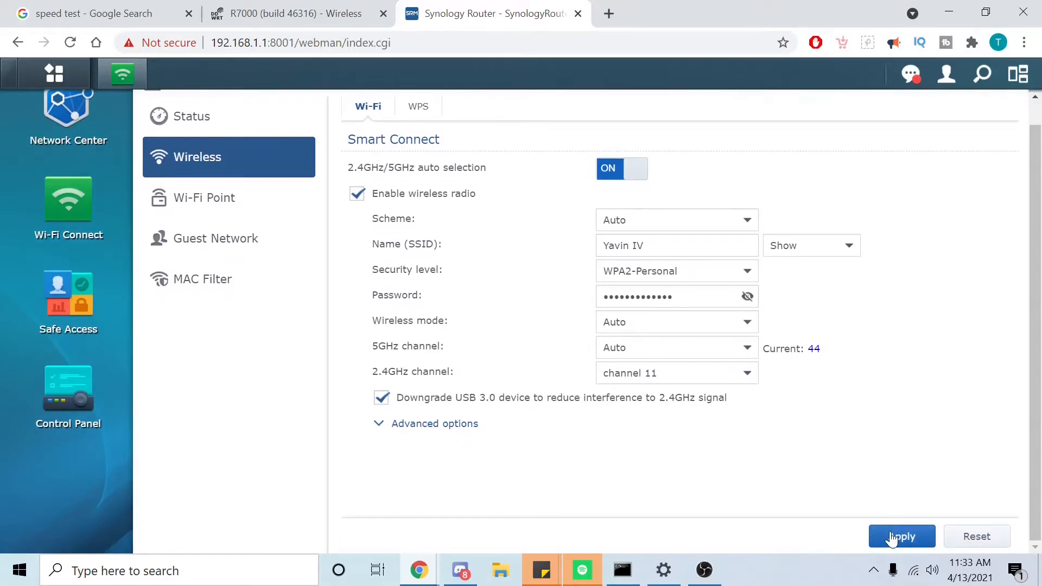
mouse_move(67, 303)
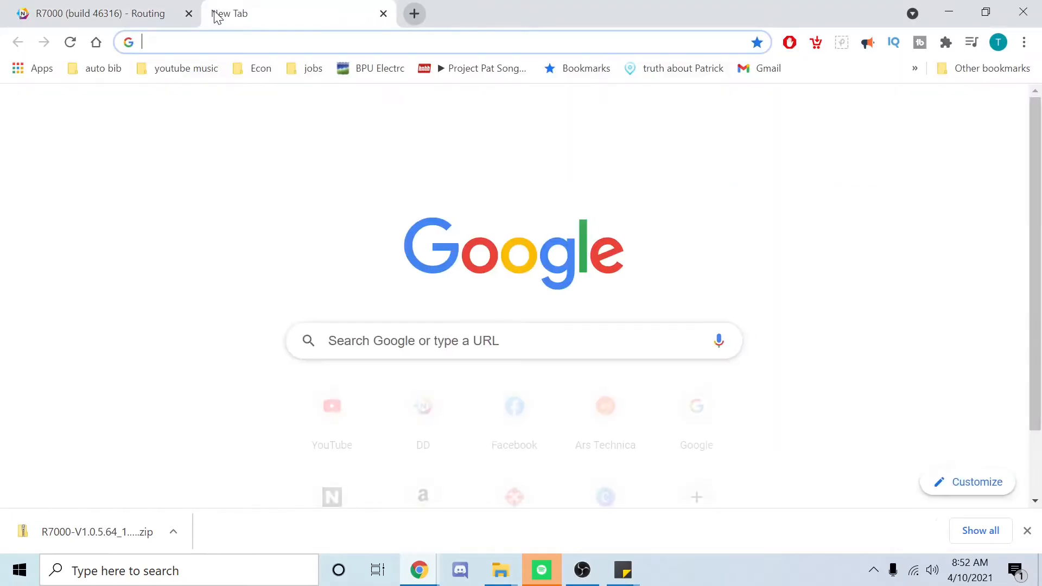
Step: Reach the router at 192.168.1.1 in a new tab and apply the Services settings with Telnet enabled
type("192.168.1.1")
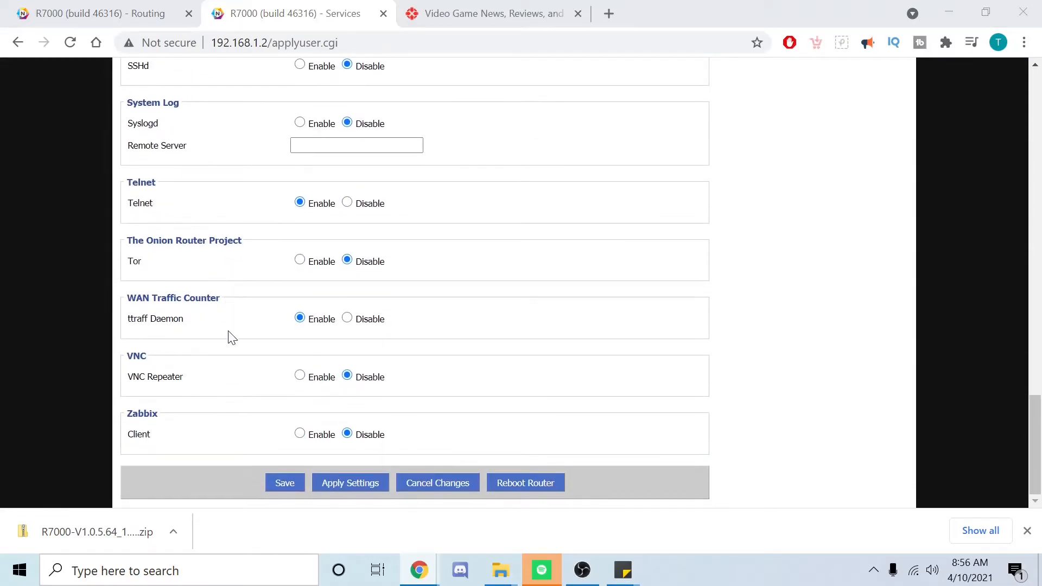
left_click(284, 482)
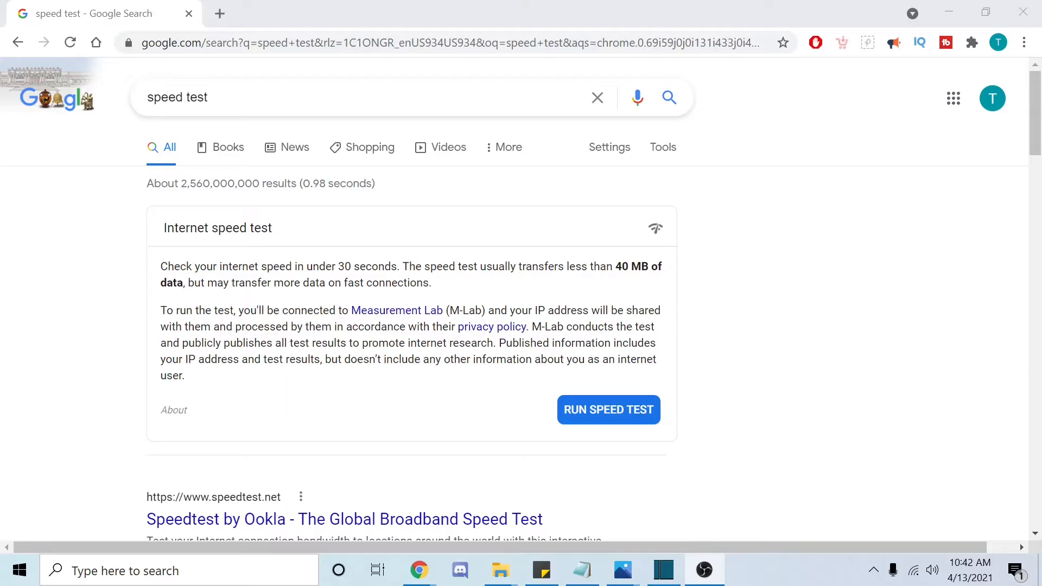
mouse_move(191, 265)
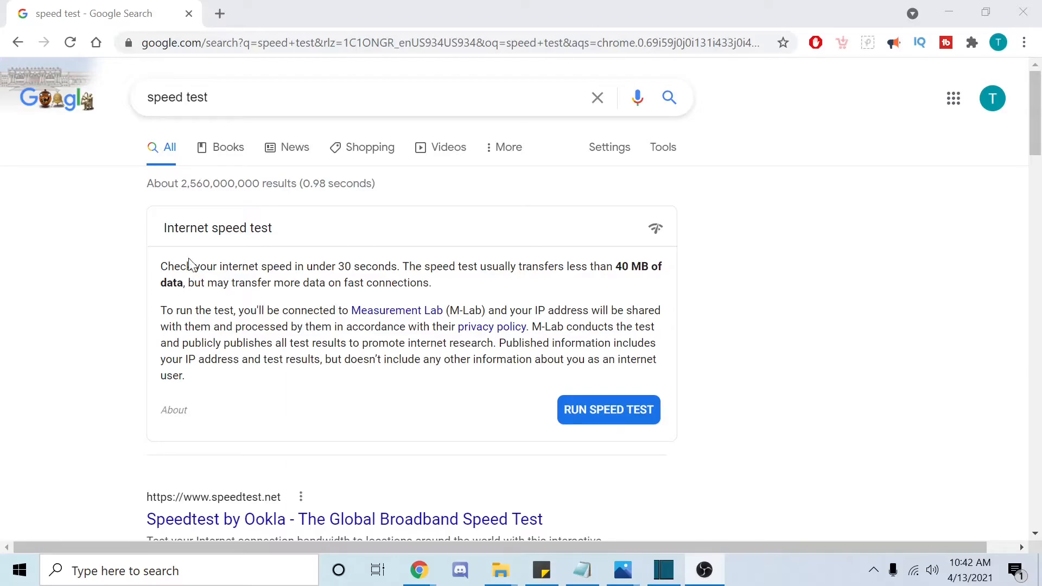
mouse_move(604, 454)
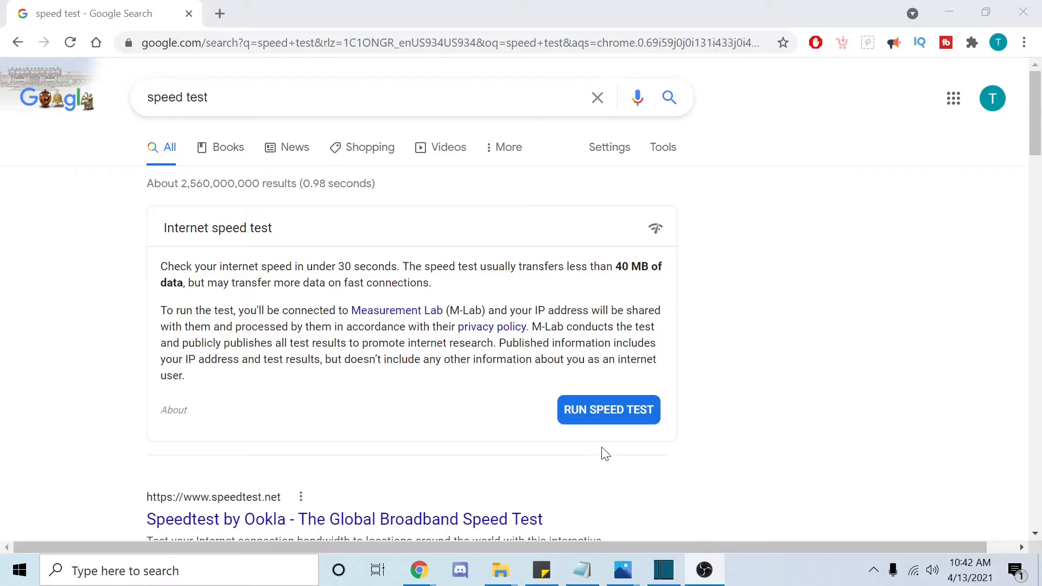
Step: Run the Google internet speed test, getting 16.5 Mbps download and 3.57 Mbps upload via Chicago
left_click(608, 409)
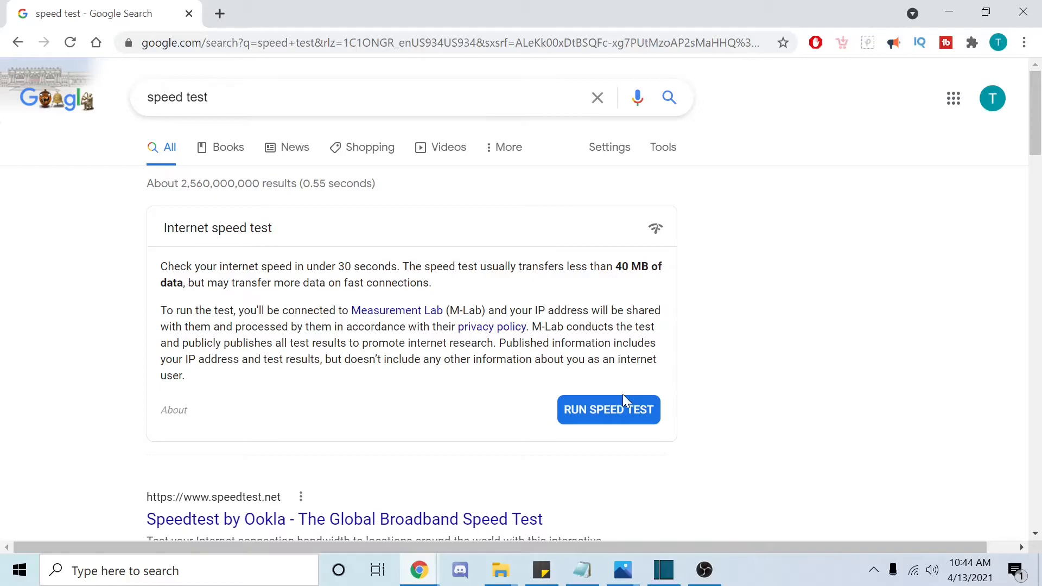
left_click(608, 409)
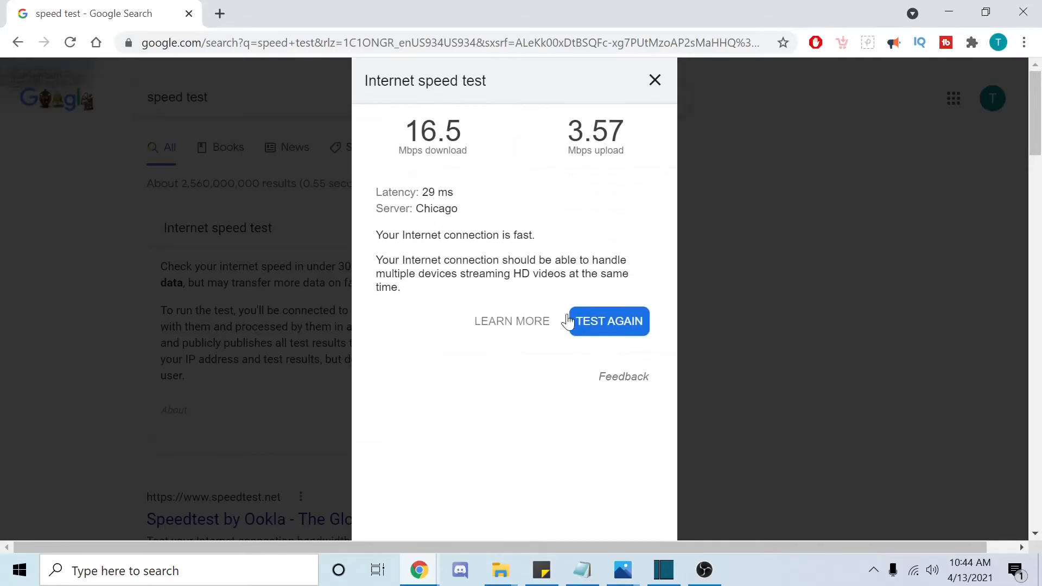
mouse_move(360, 98)
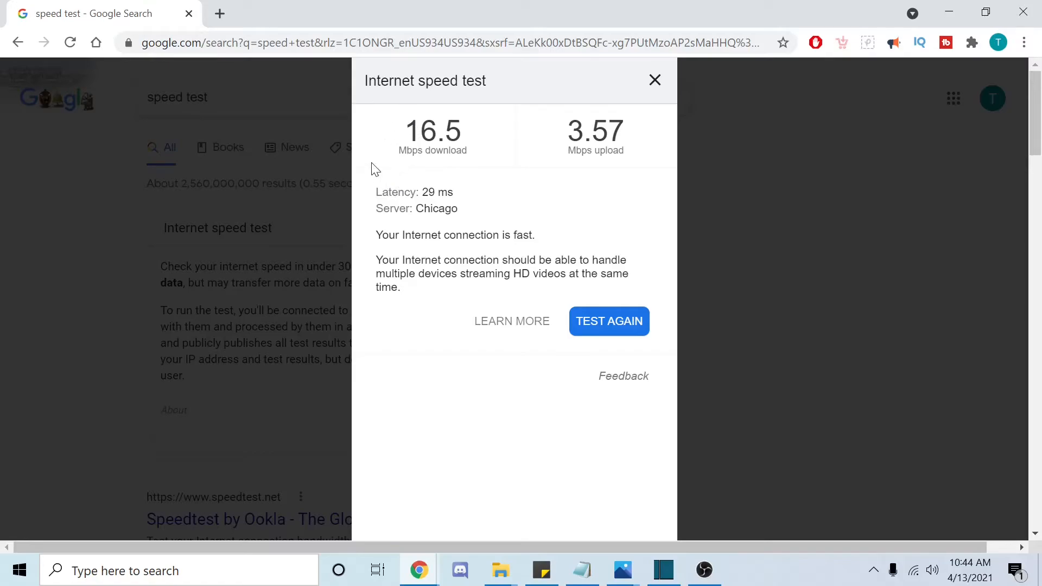
mouse_move(426, 161)
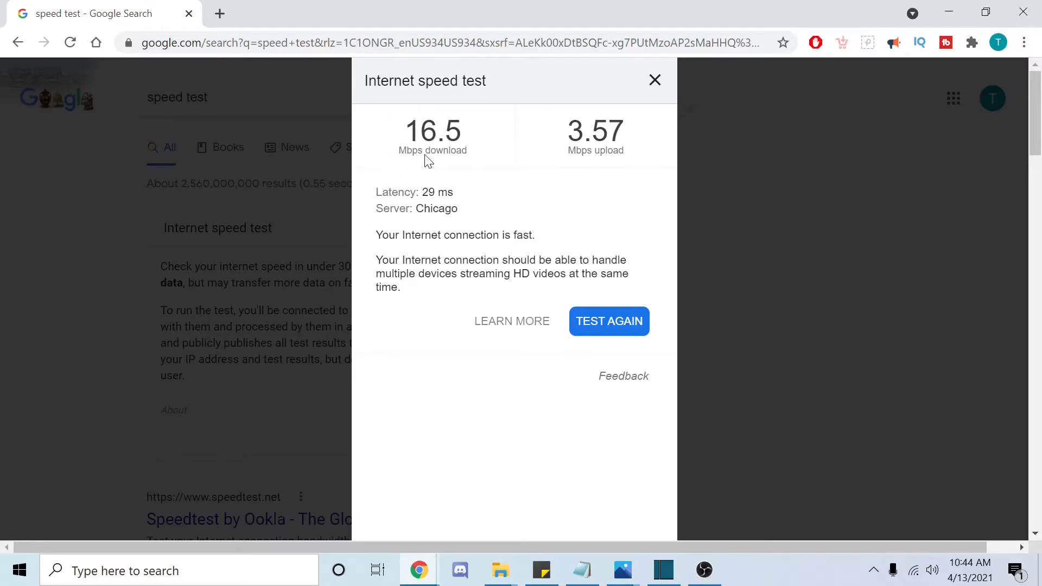
mouse_move(395, 159)
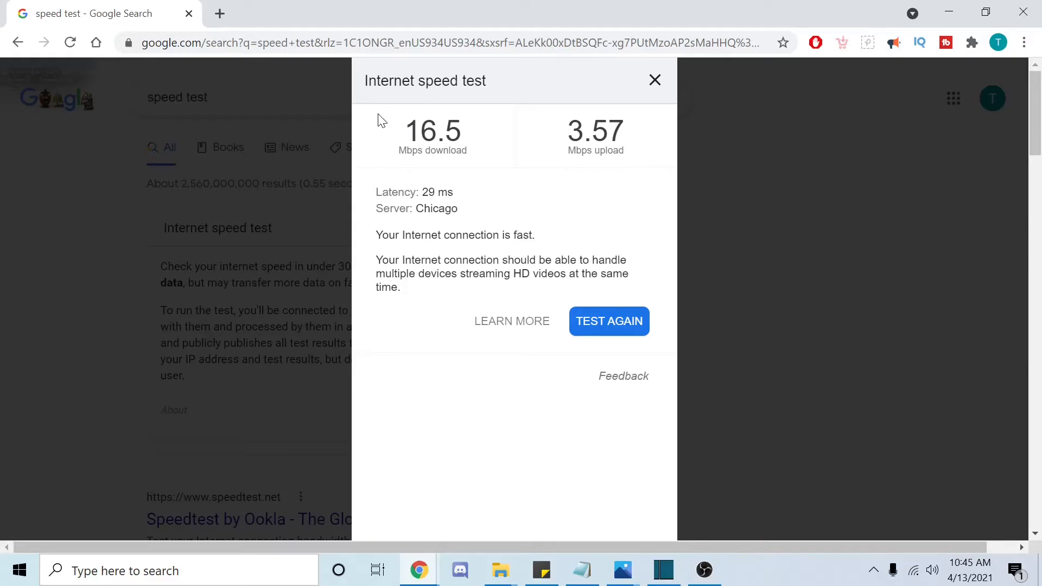
mouse_move(401, 124)
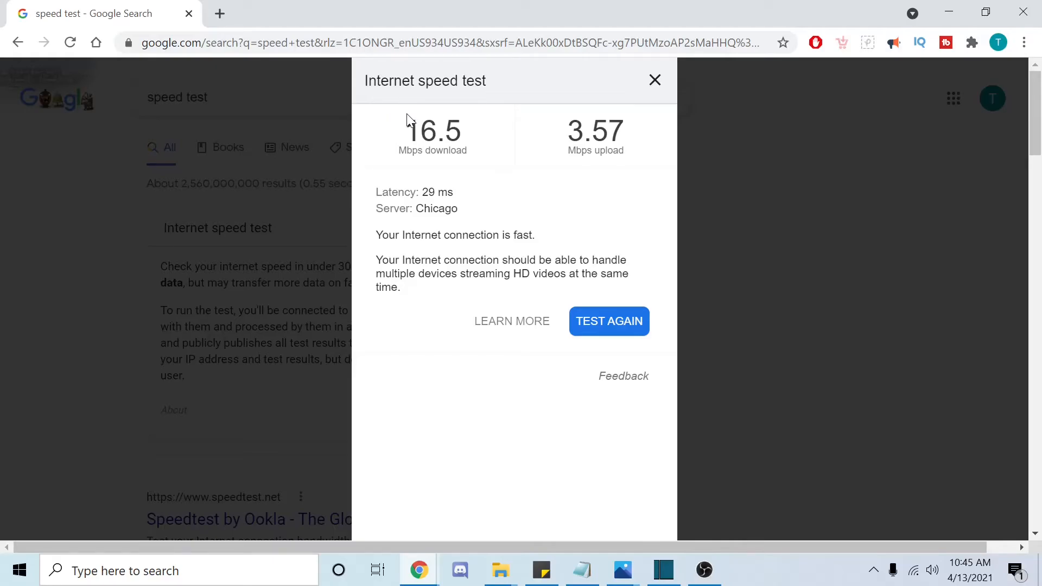
mouse_move(410, 148)
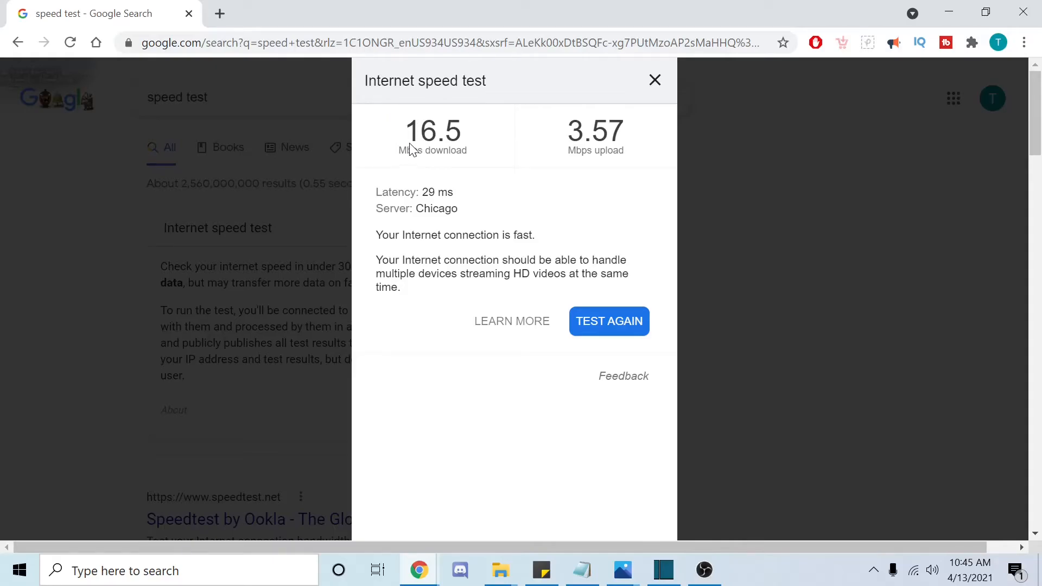
Step: Close the speed test results dialog to return to the 'speed test' search page
left_click(654, 79)
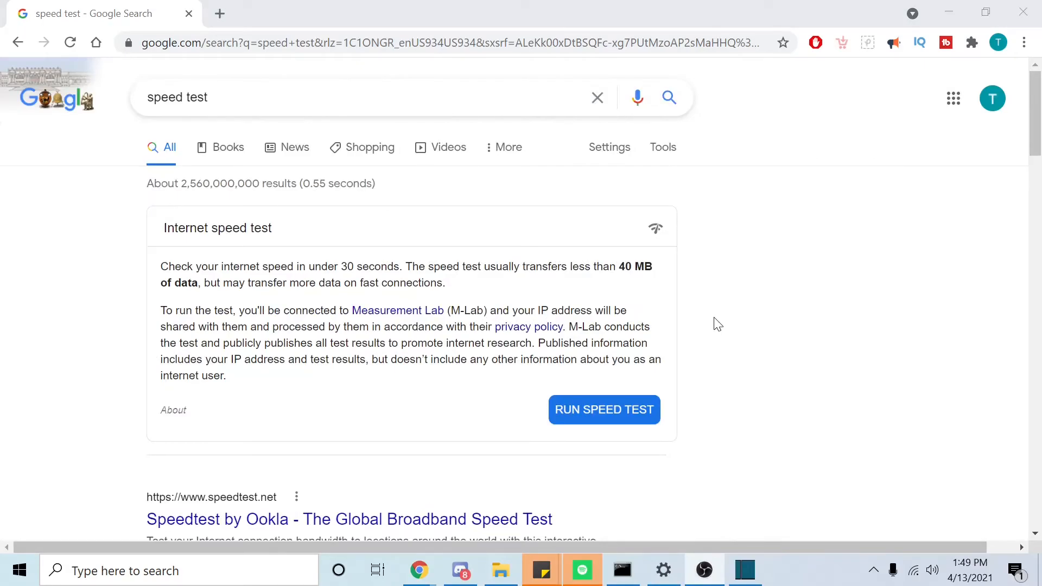
mouse_move(736, 327)
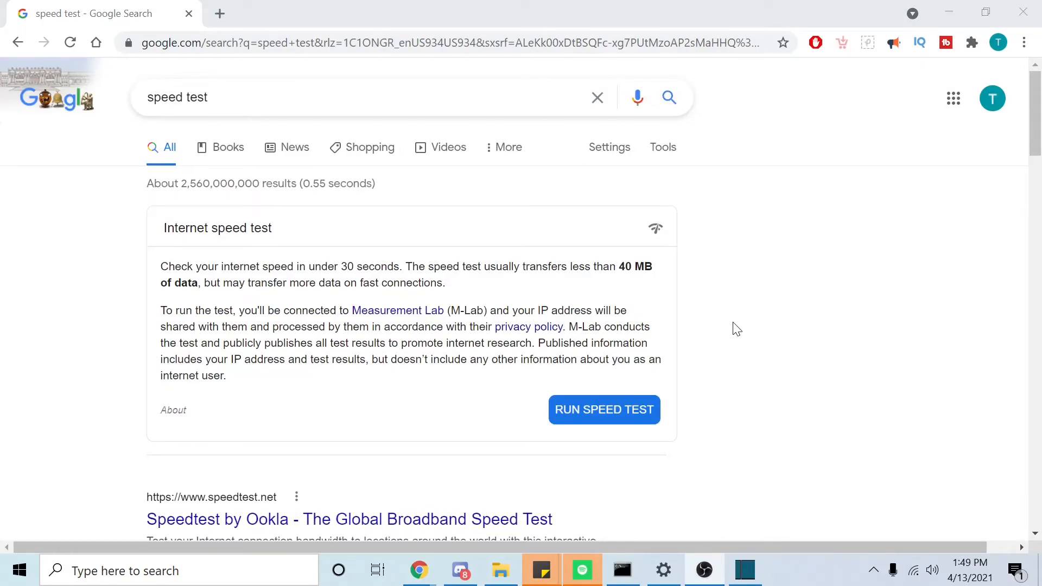
mouse_move(742, 326)
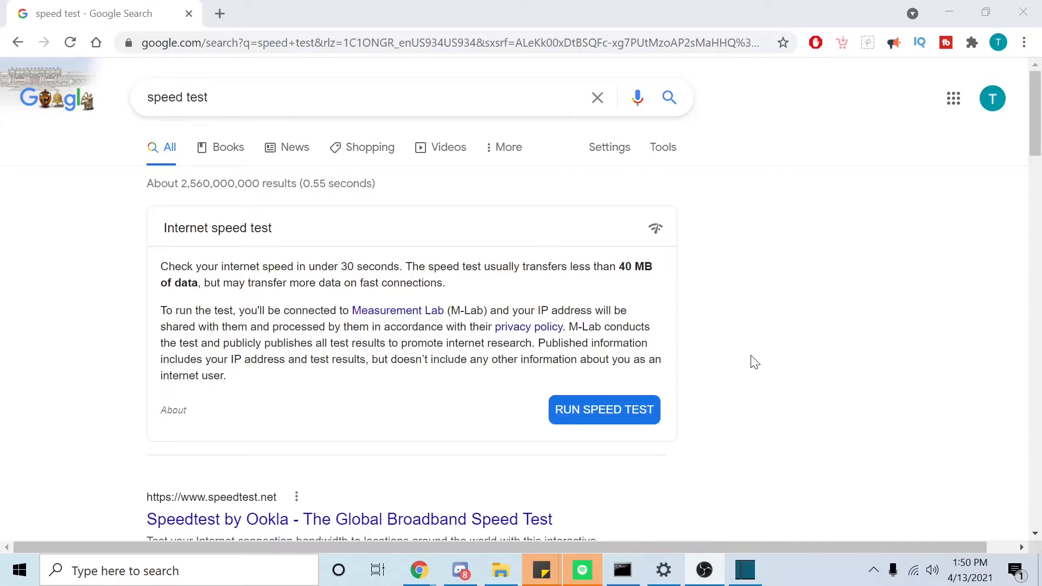
mouse_move(861, 292)
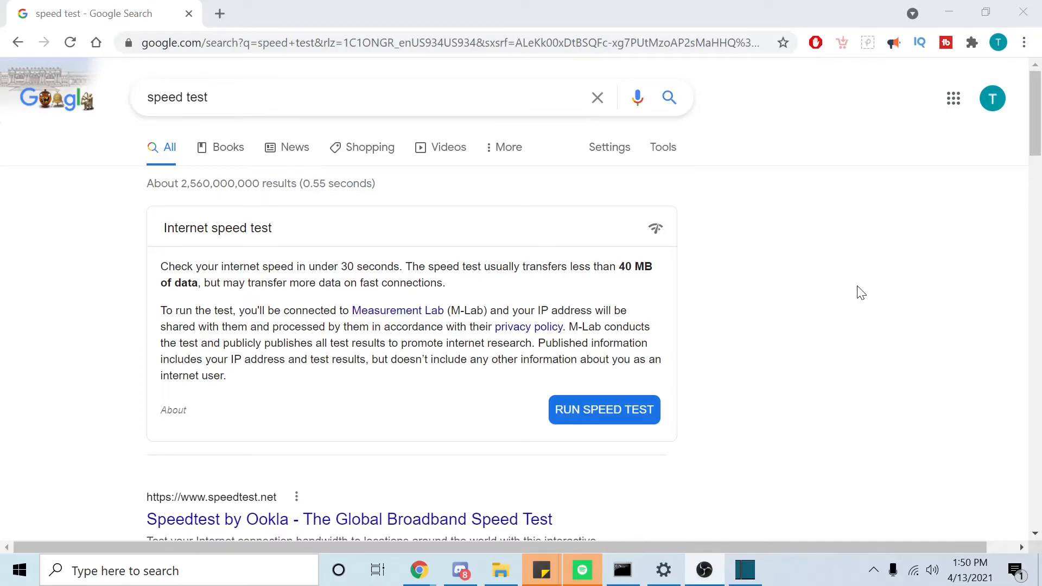
mouse_move(855, 292)
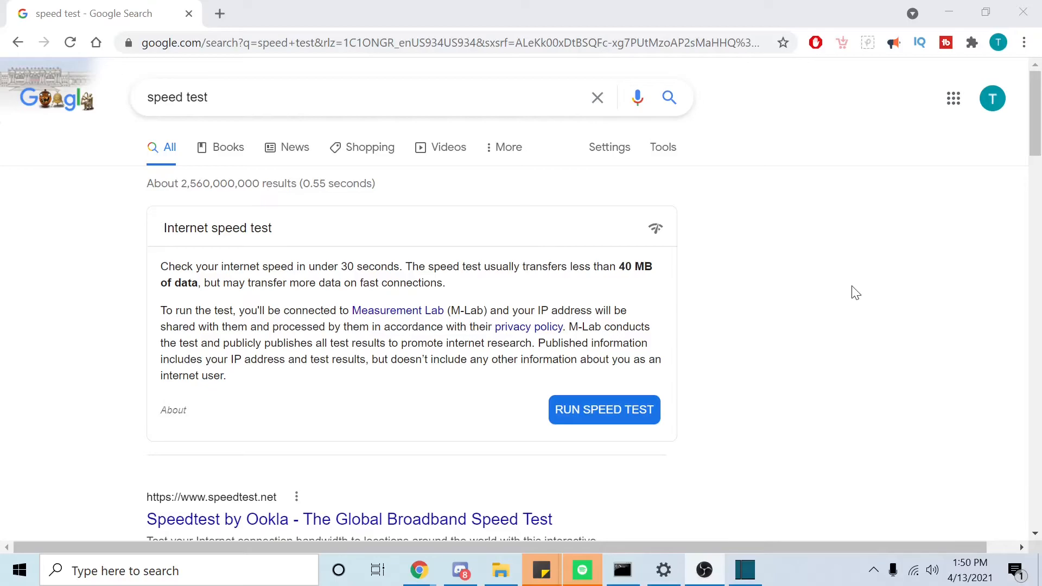
mouse_move(839, 294)
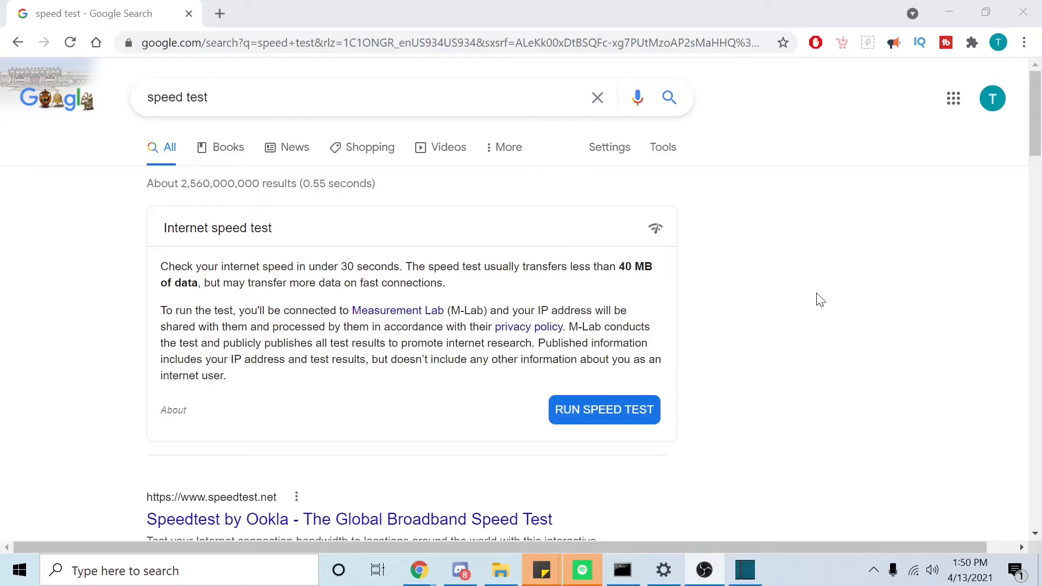
mouse_move(810, 303)
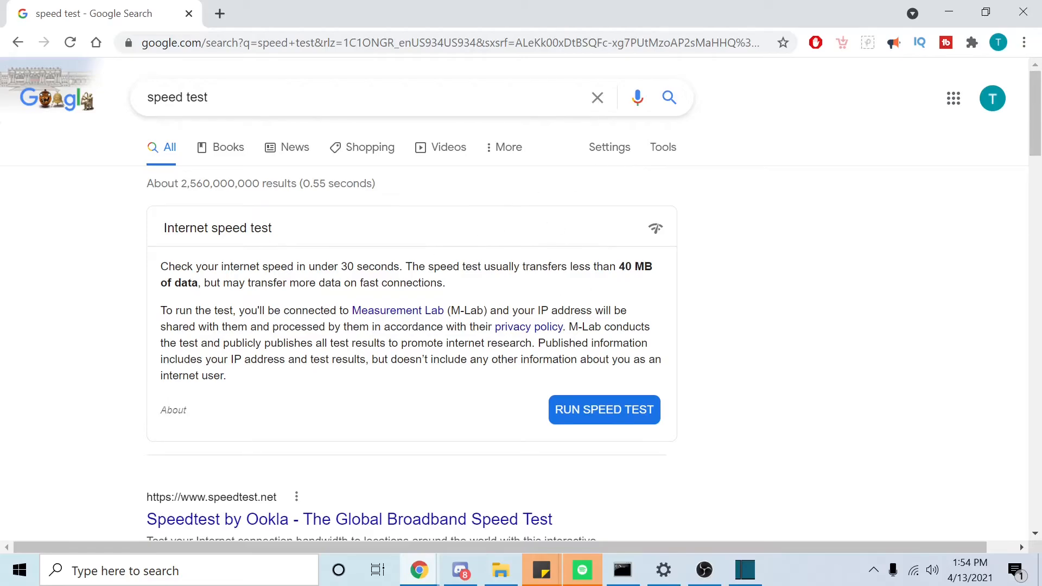
mouse_move(423, 384)
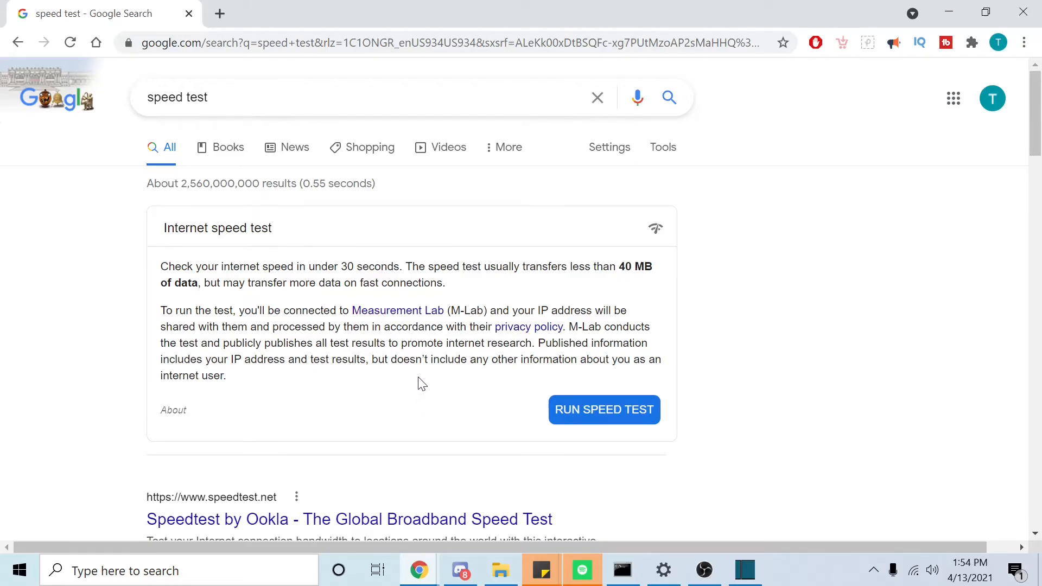
mouse_move(469, 378)
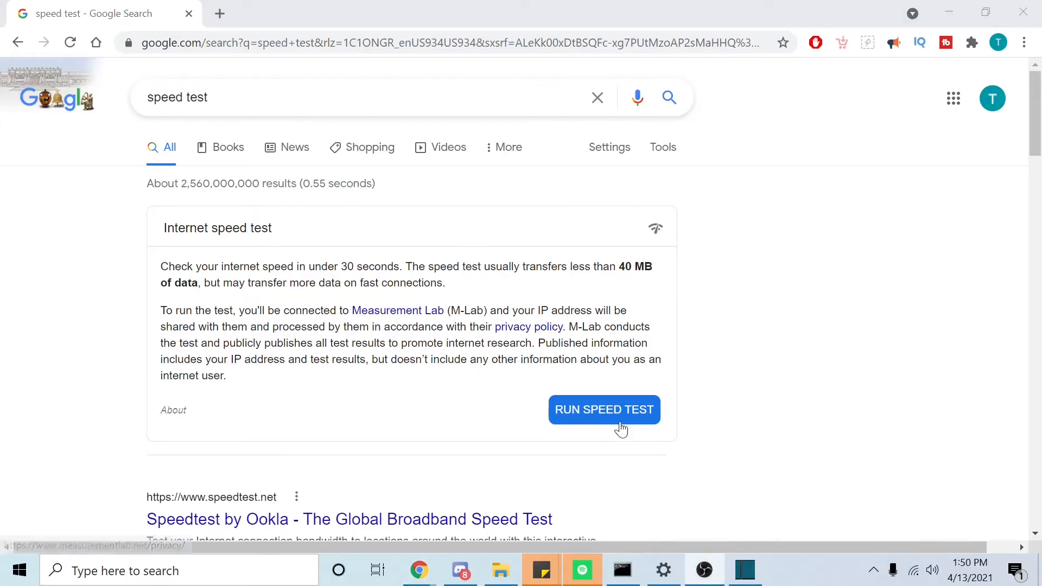
left_click(602, 409)
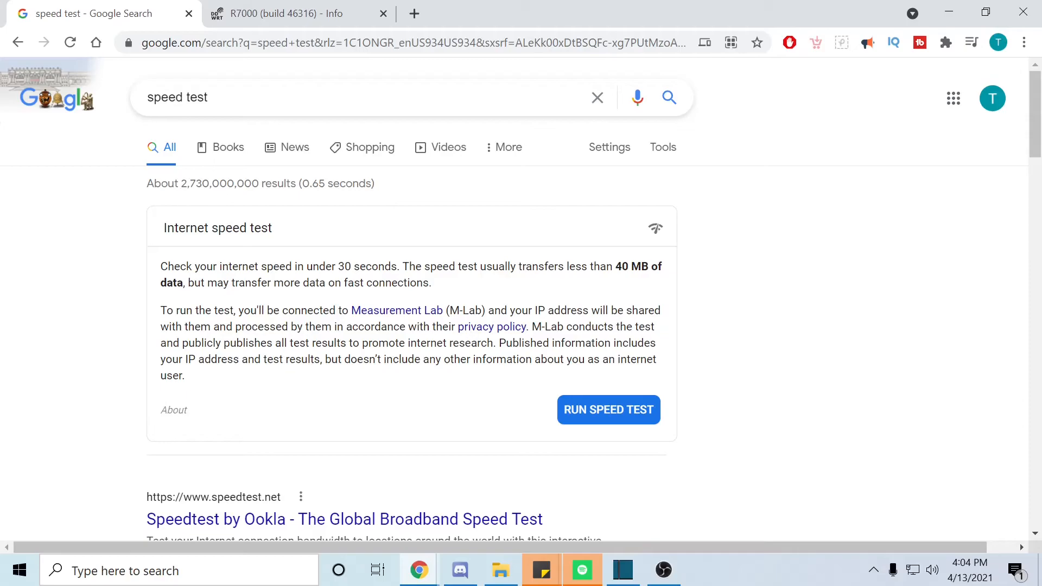
mouse_move(725, 333)
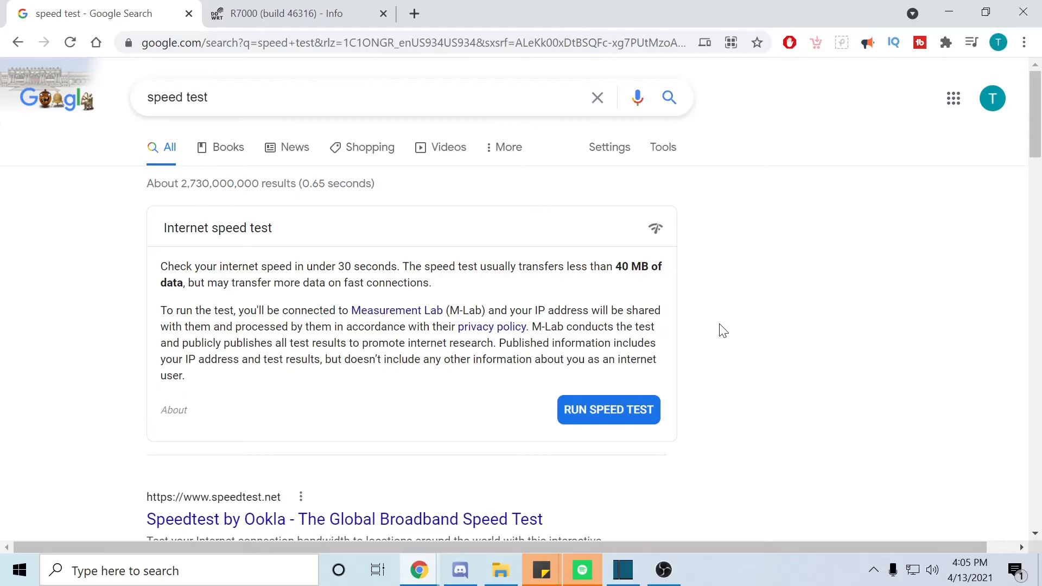
mouse_move(731, 333)
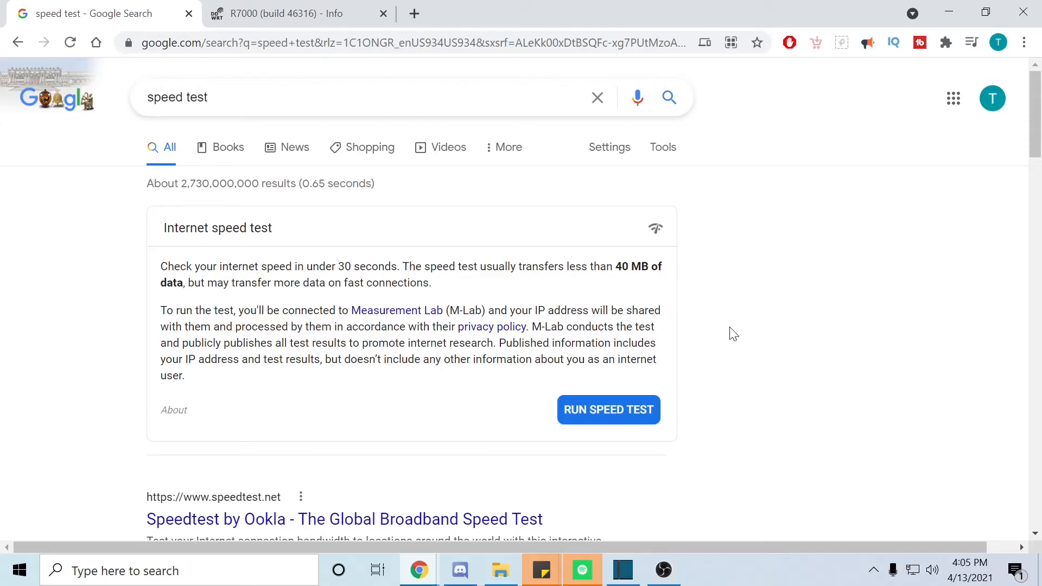
mouse_move(685, 371)
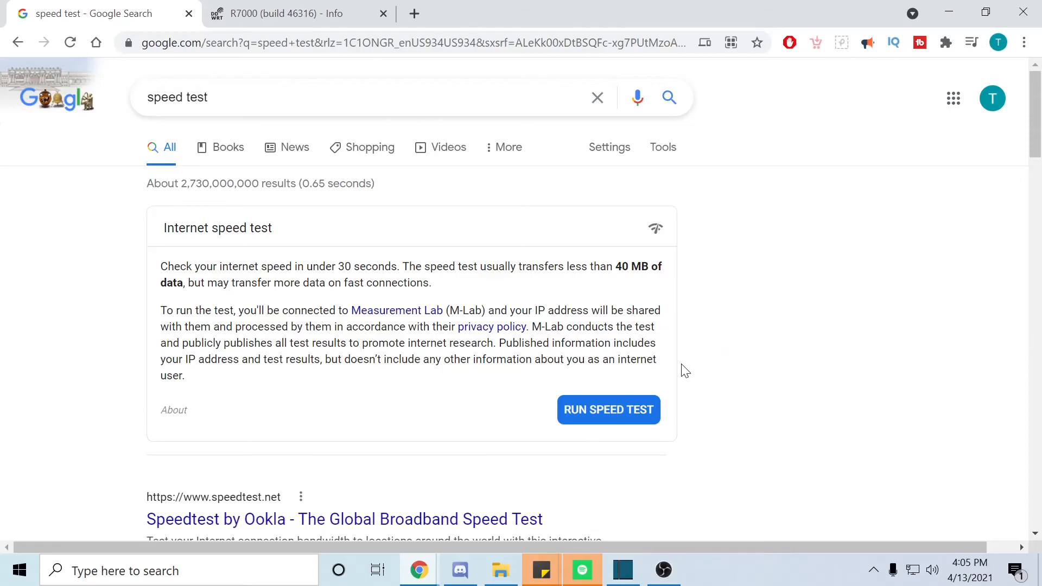
Step: Run the speed test again, reaching 281.4 Mbps download and 14.0 Mbps upload
left_click(608, 409)
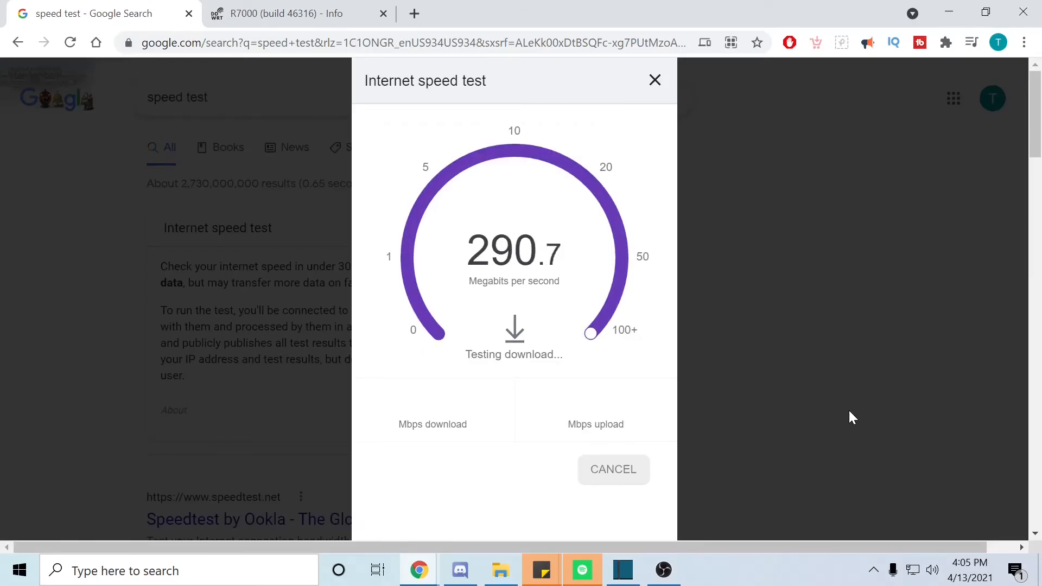
mouse_move(698, 326)
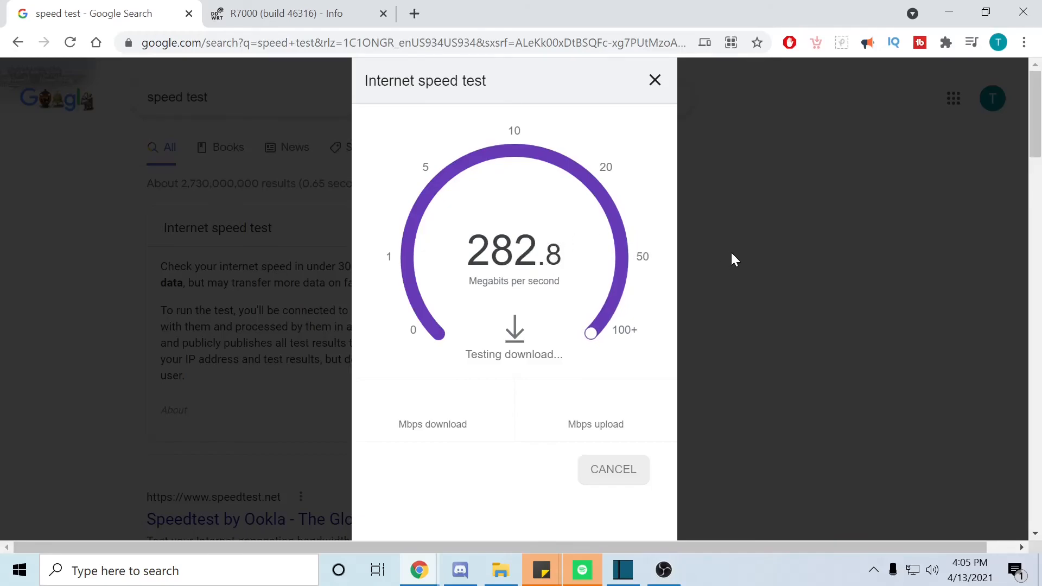
mouse_move(751, 230)
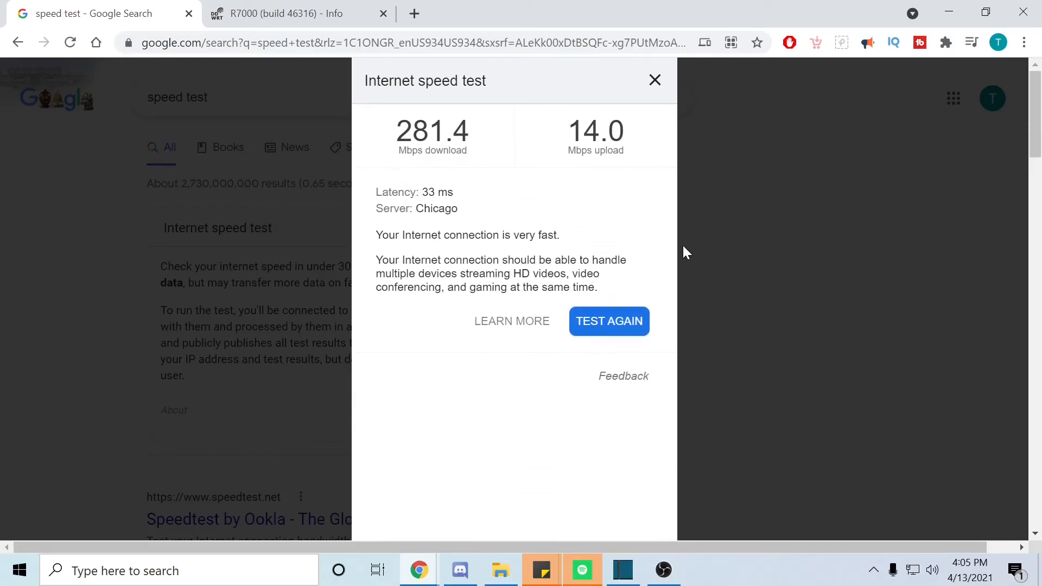
mouse_move(678, 242)
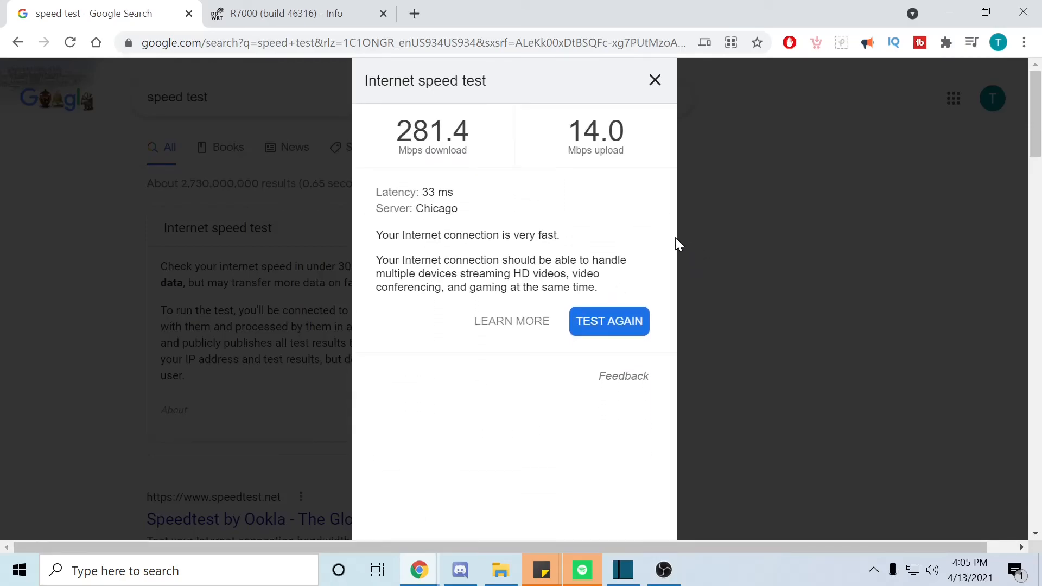